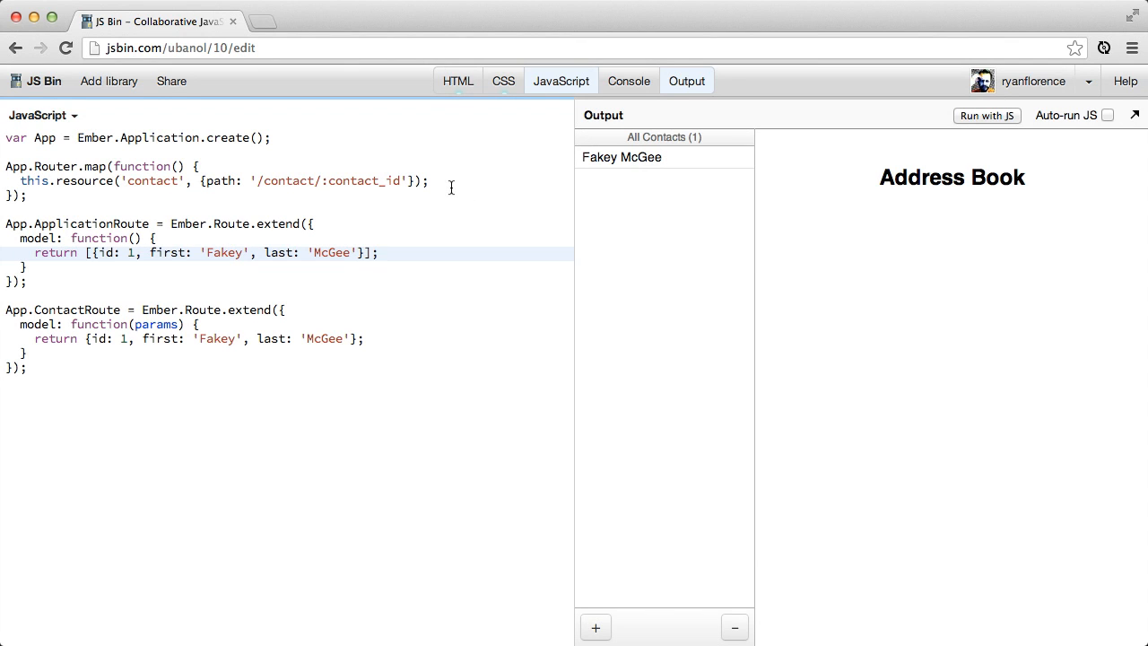
- Open Fakey McGee's contact page in the preview, then view the HTML templates
left_click(377, 252)
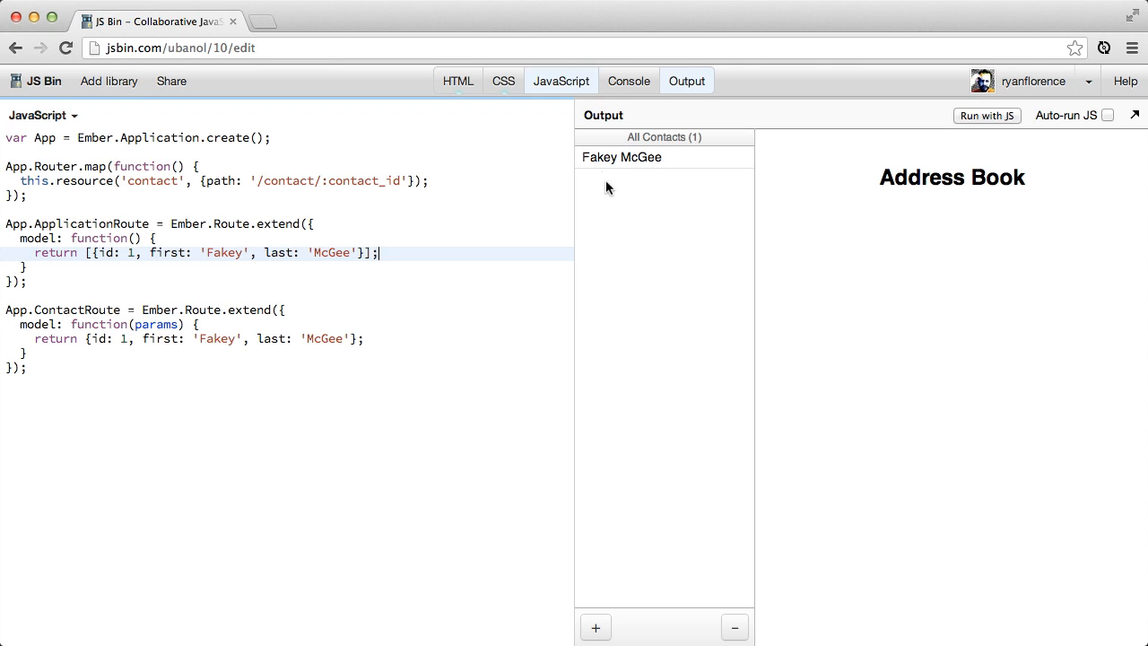
left_click(622, 157)
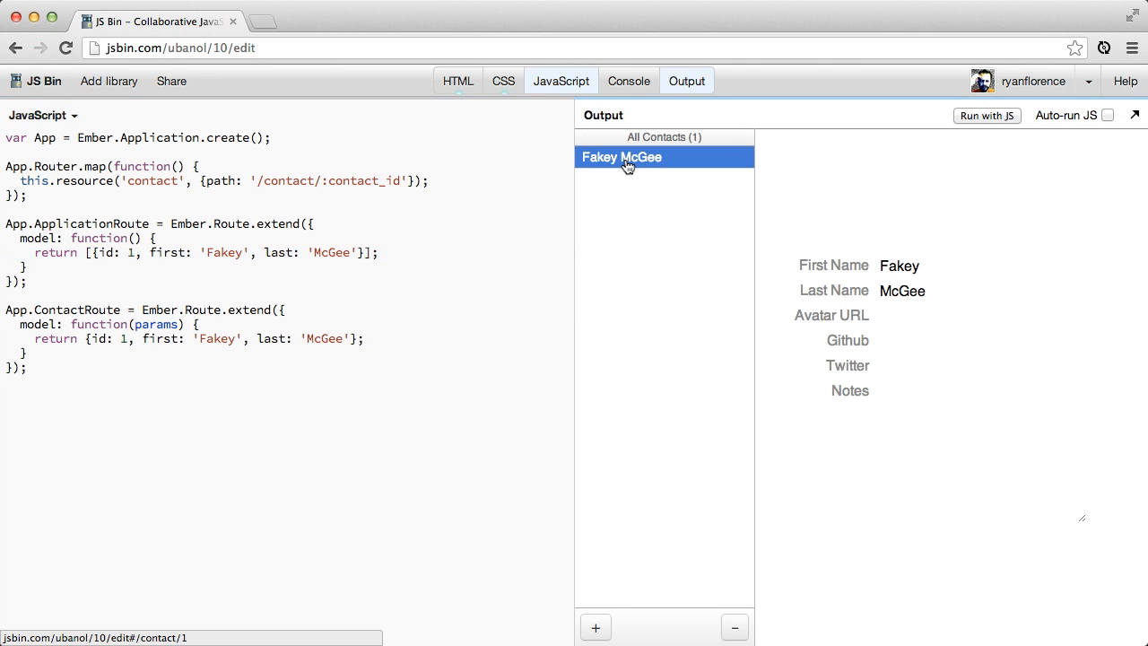
mouse_move(668, 229)
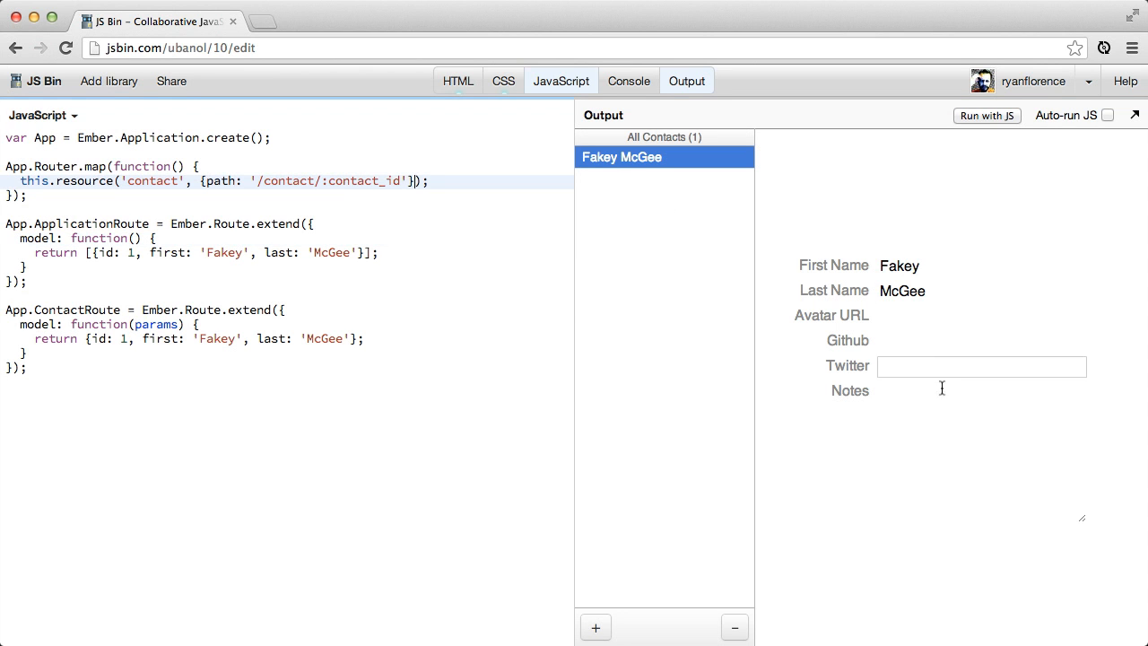
left_click(457, 81)
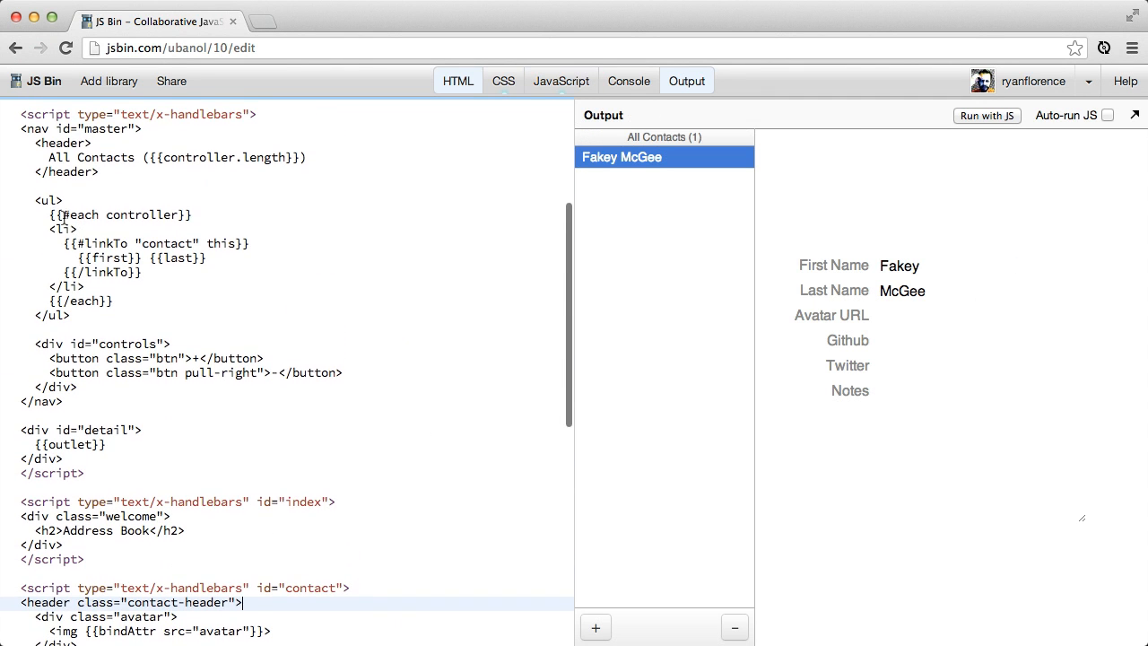
- Highlight the contacts each loop in the HTML, then return to the JavaScript code
left_click_drag(49, 214, 114, 301)
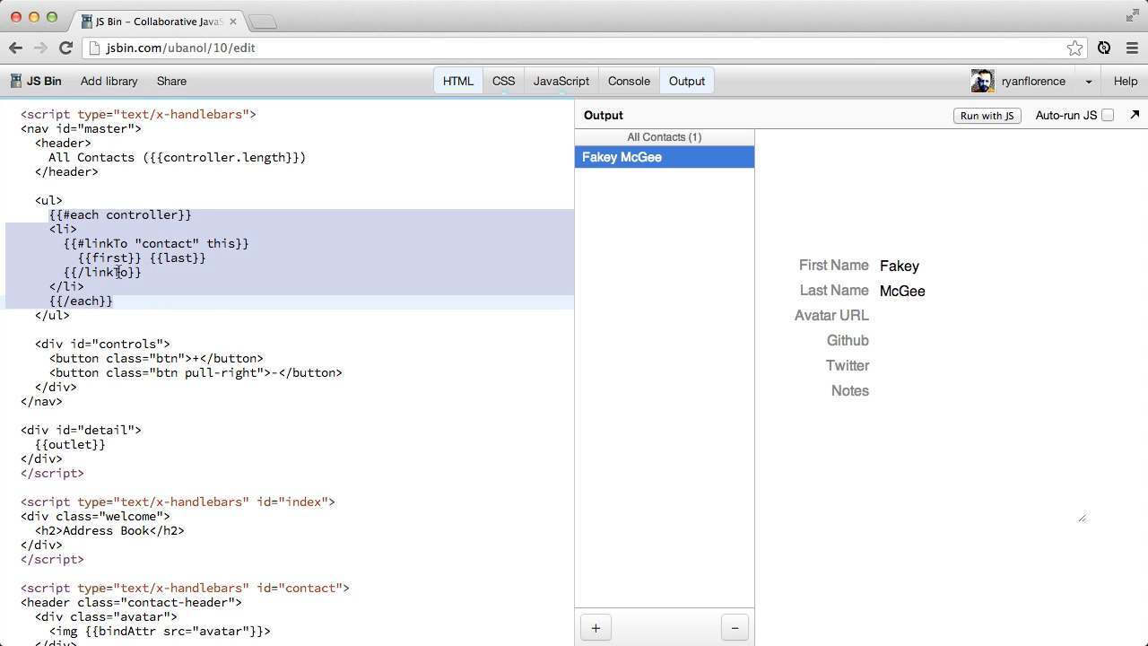
scroll("down", 3)
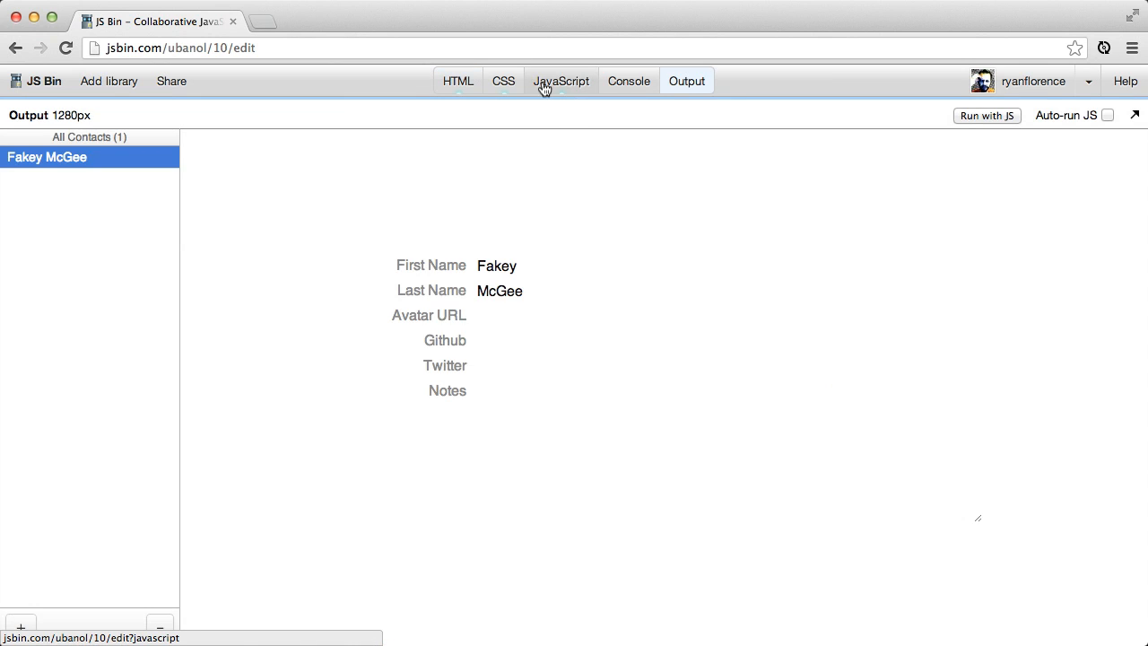
left_click(561, 81)
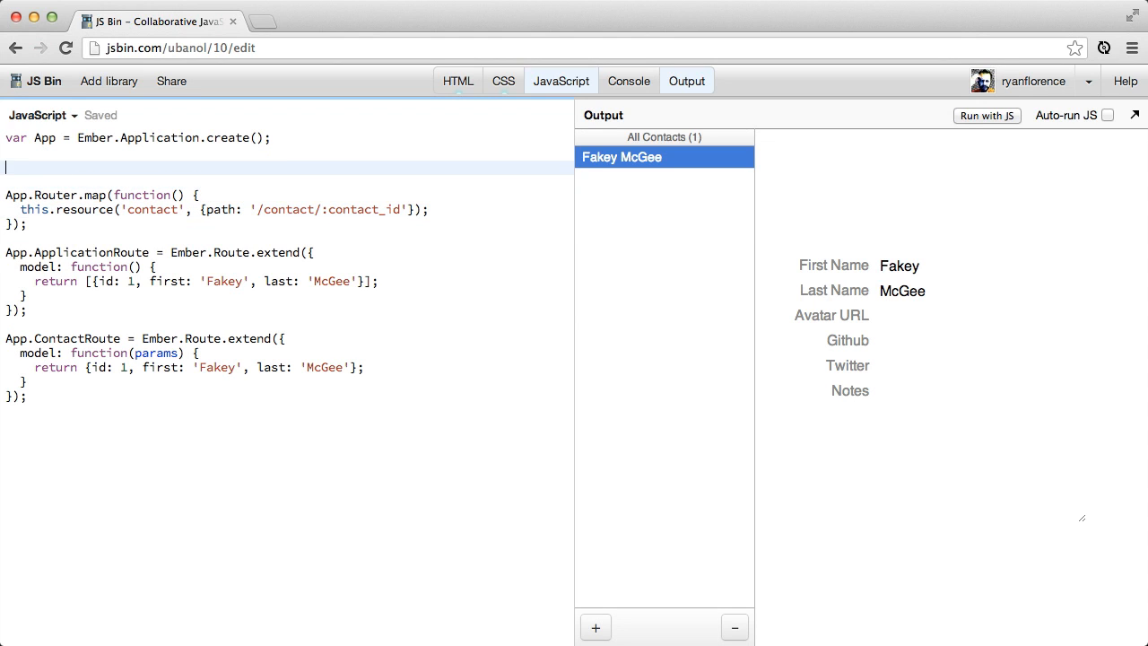
- Begin App.Store = DS.Store.extend({ with revision: 12
type("A")
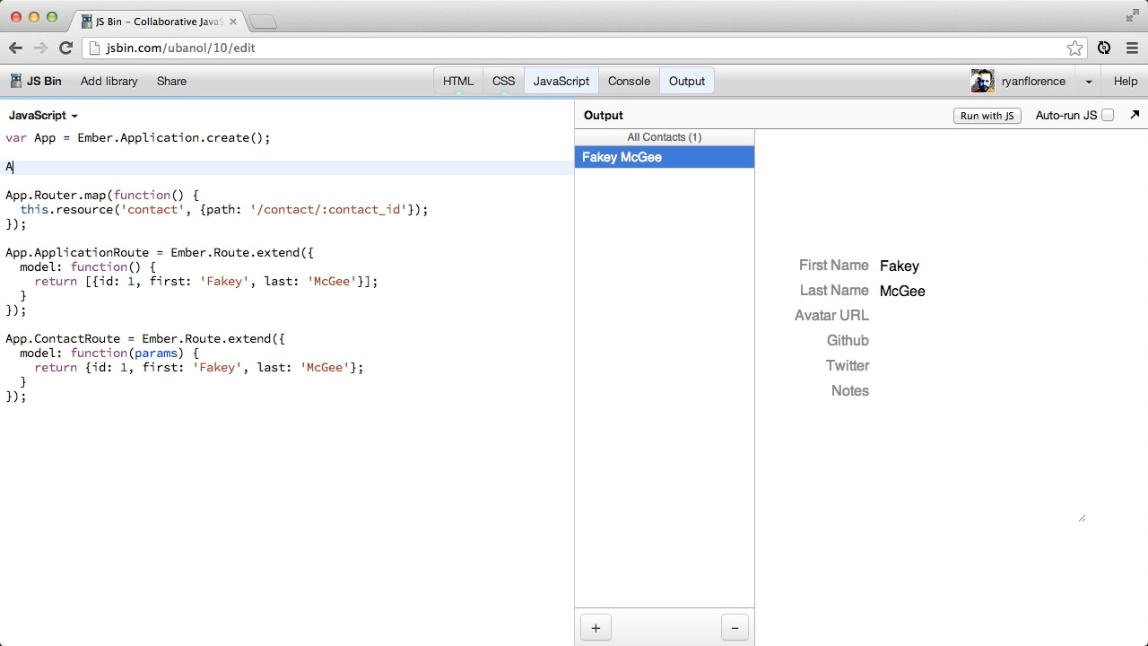
type("pp.Store")
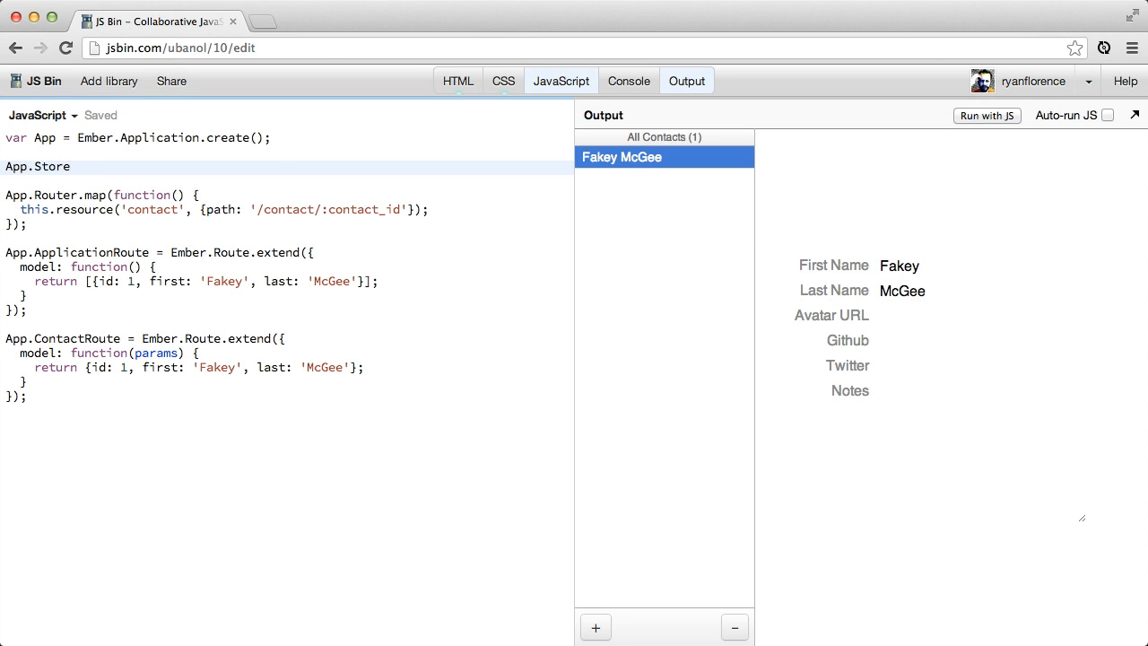
type("= DS.")
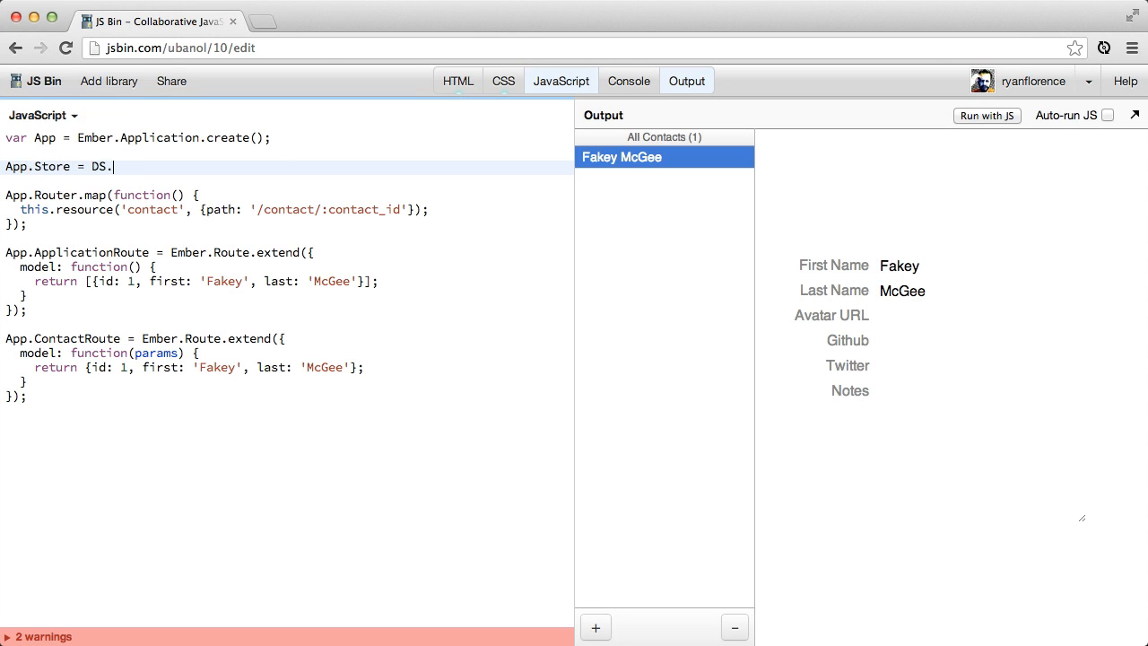
type("Store.")
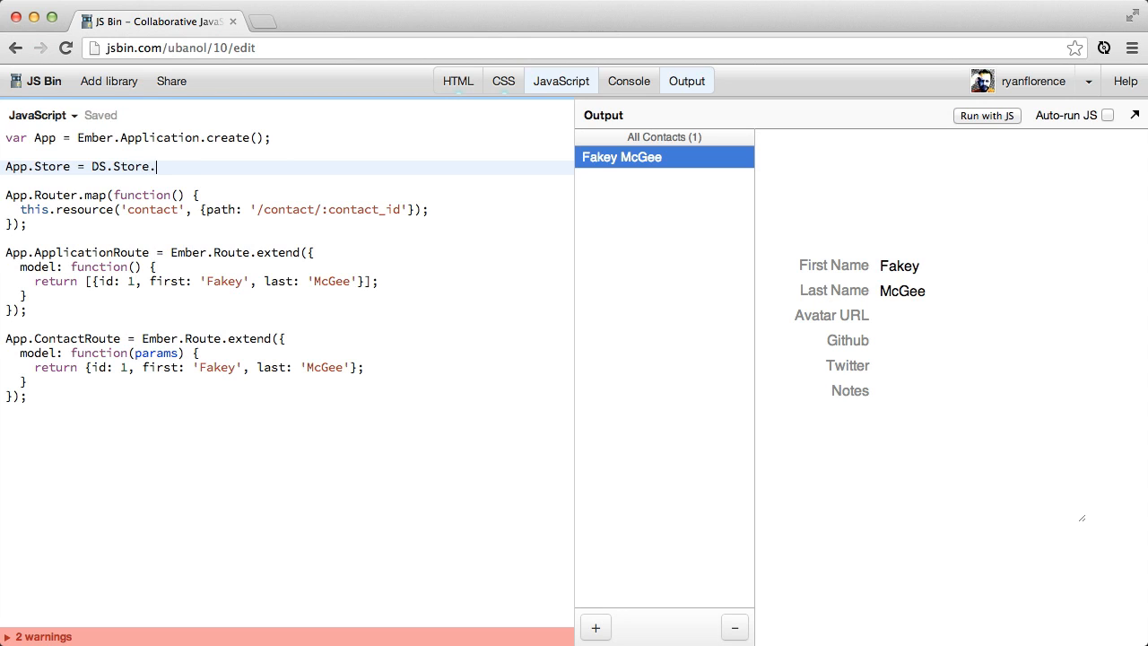
type("extend({")
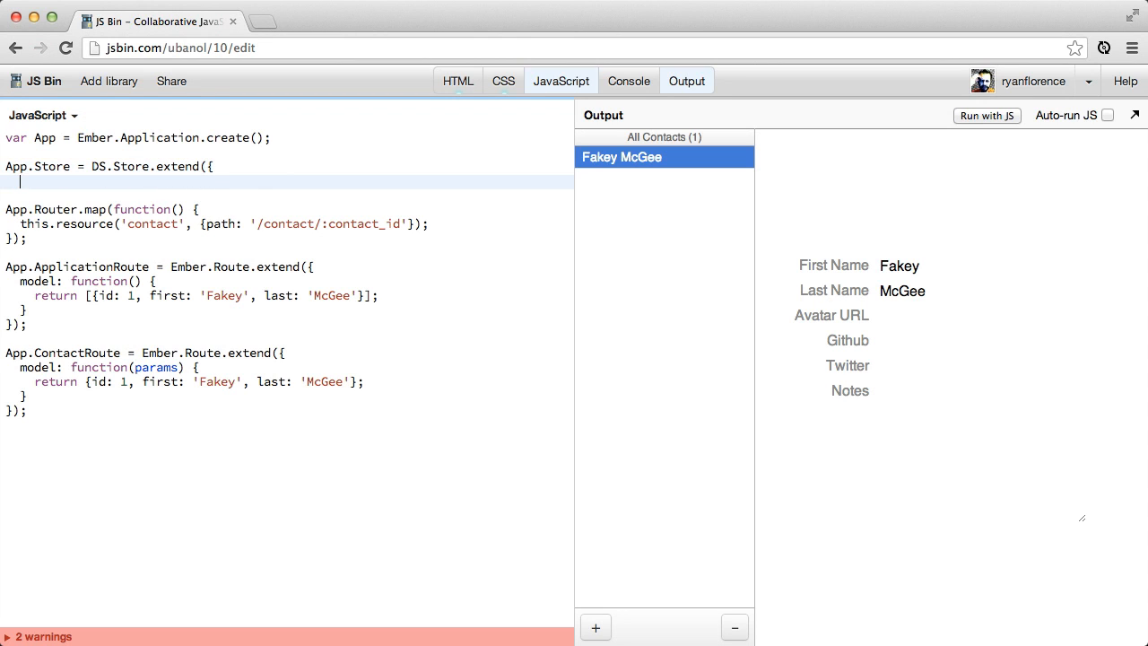
type("revision: 12,")
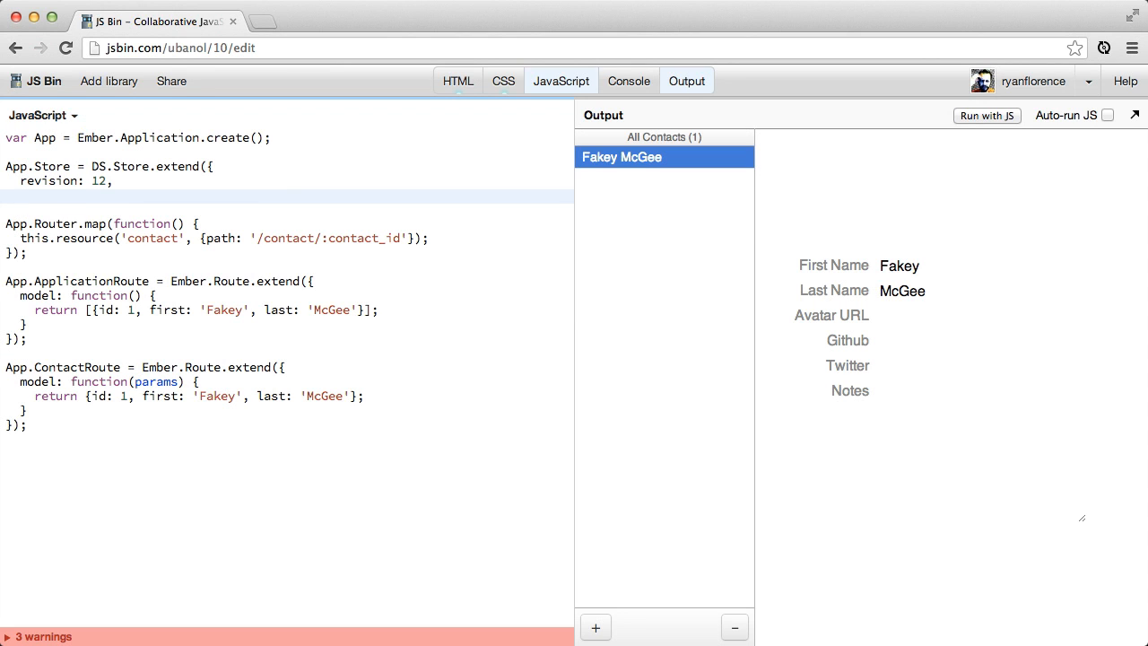
type("adapter: D")
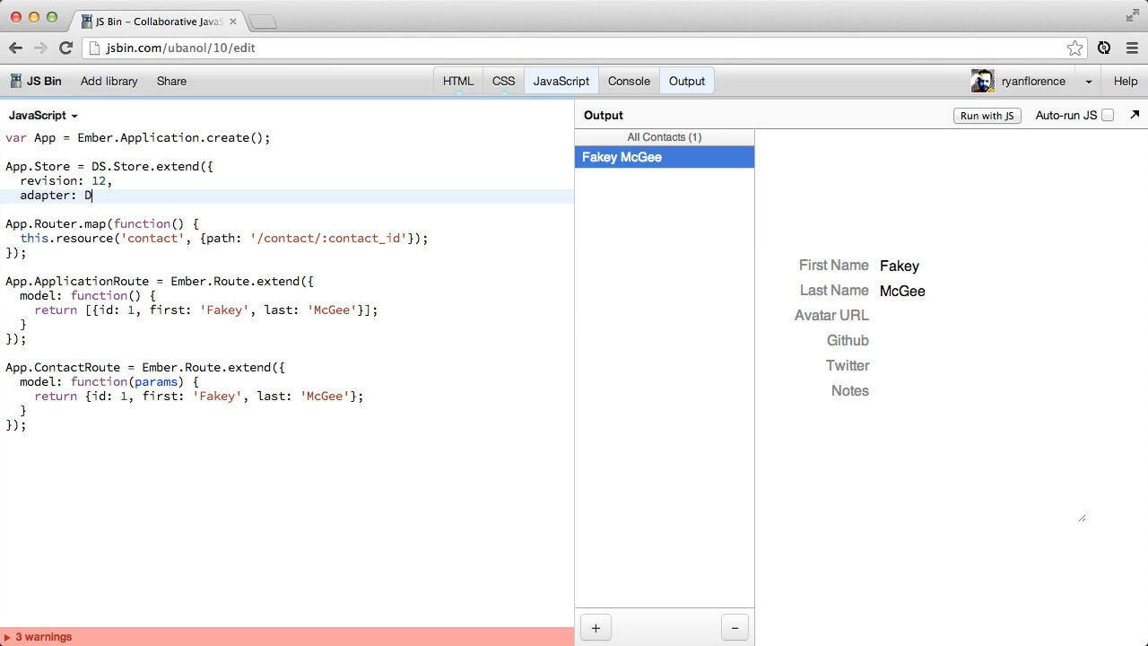
type("S.RESTAdapter.create({")
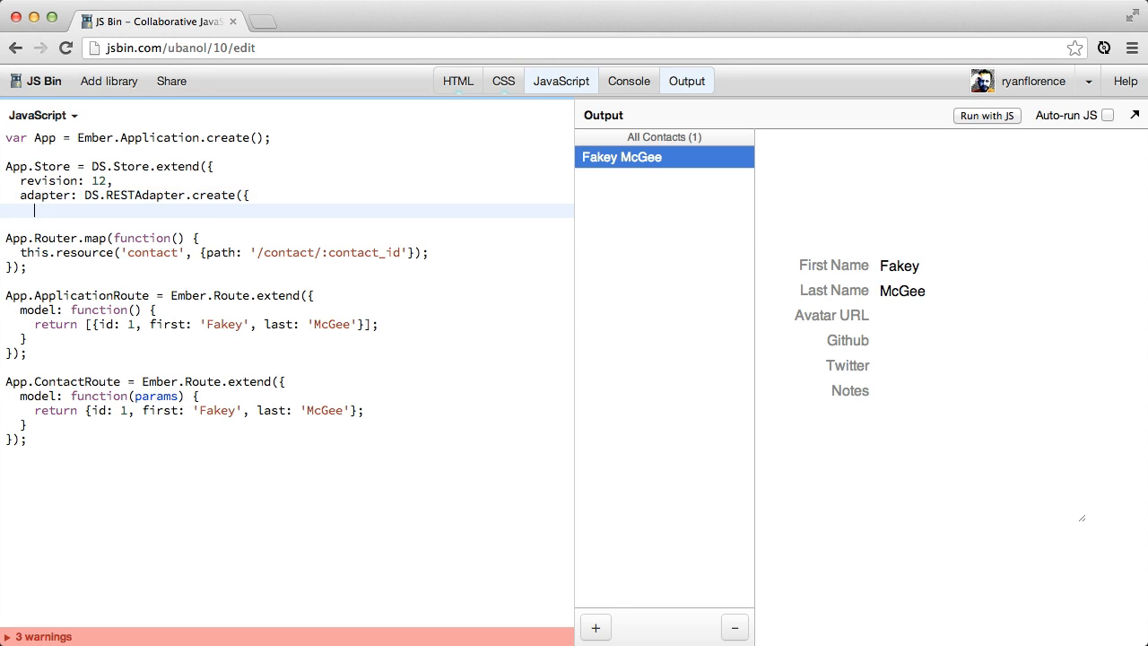
type("url: 'http:")
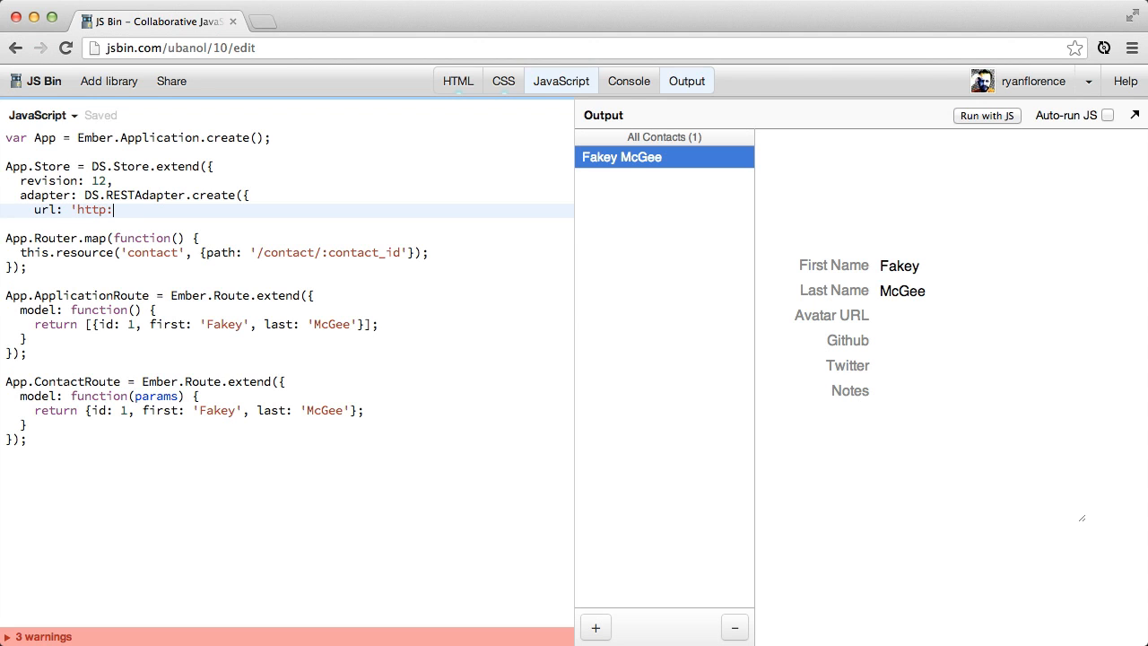
type("//addressbo")
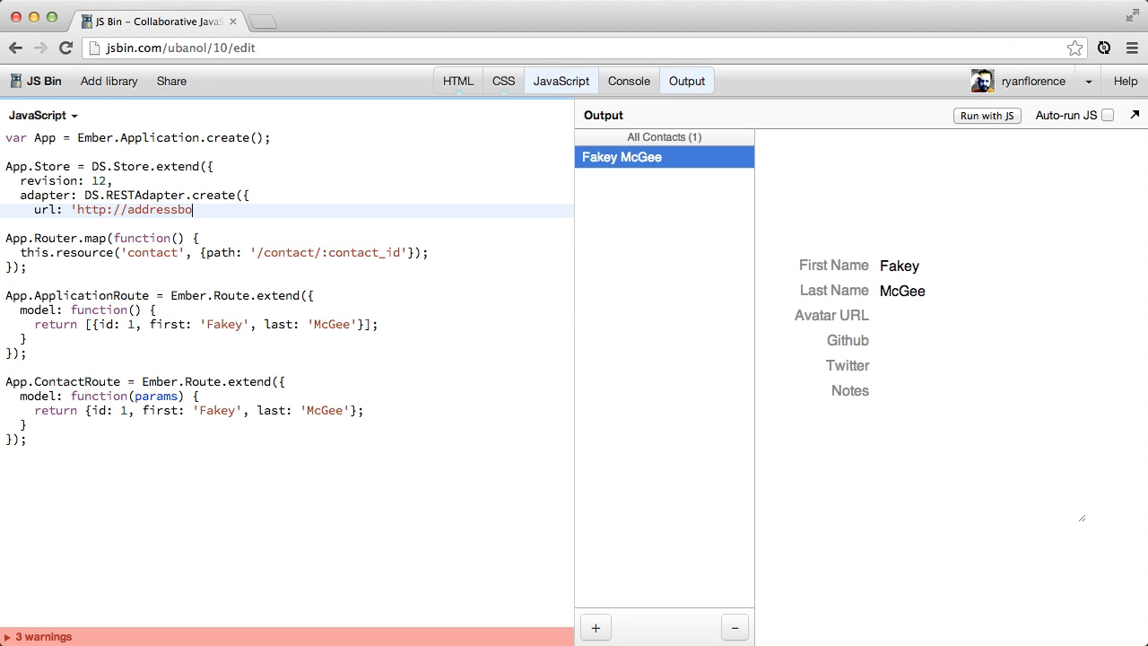
type("ok-api.")
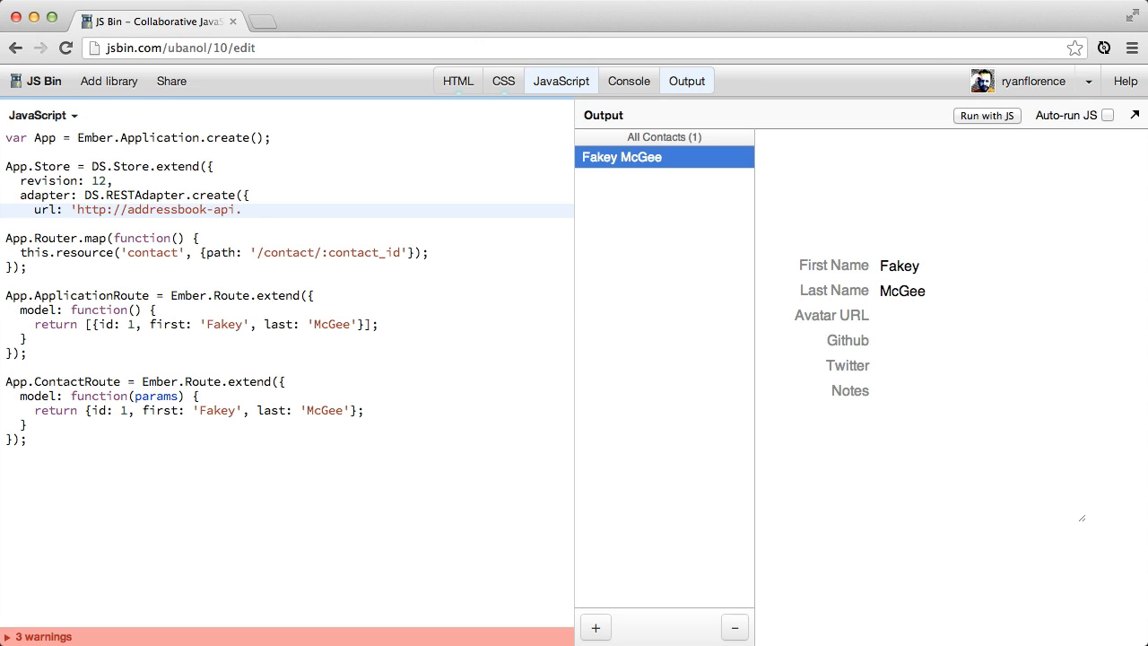
type("herokuapp.com")
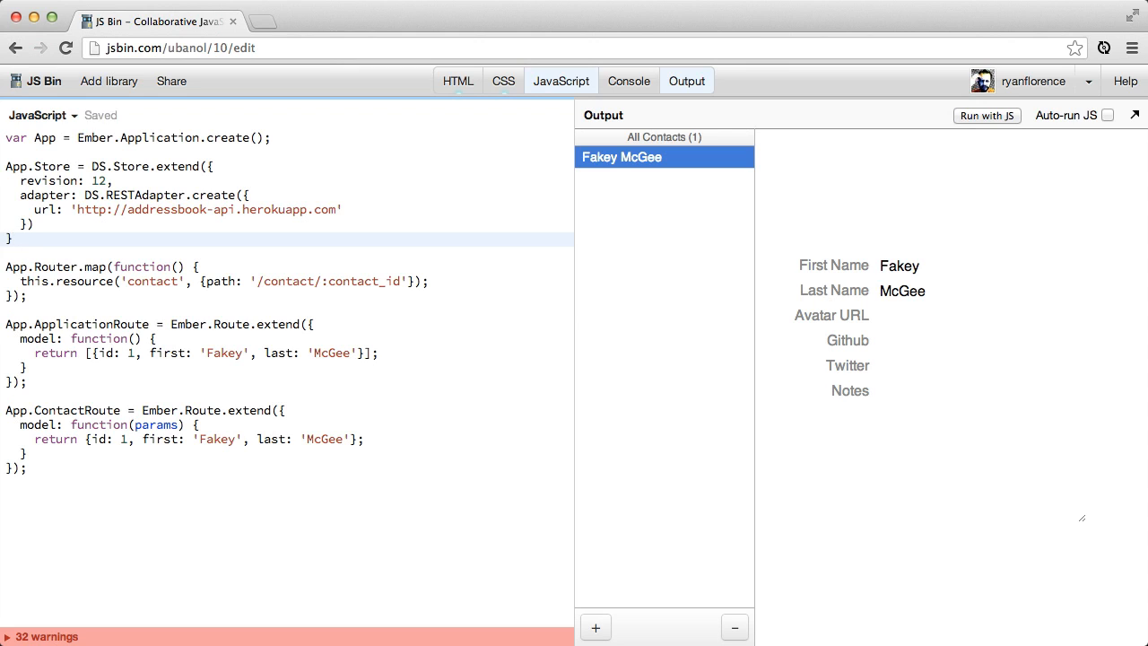
type(");")
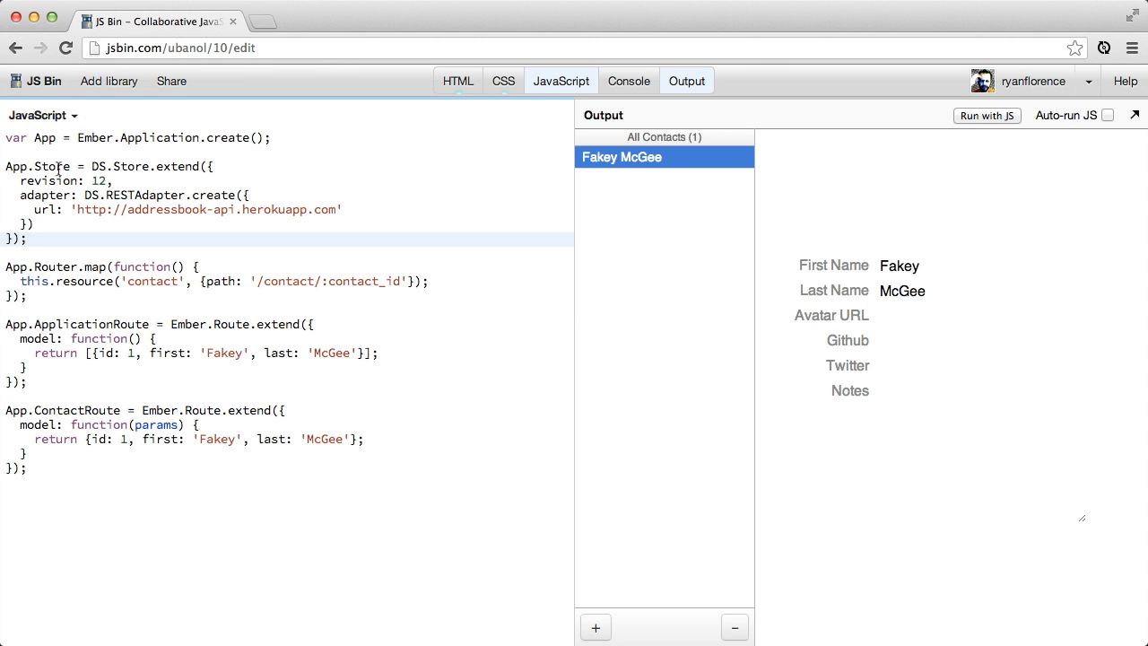
- Point out Store and App in the store definition, leaving a blank line below it
double_click(36, 166)
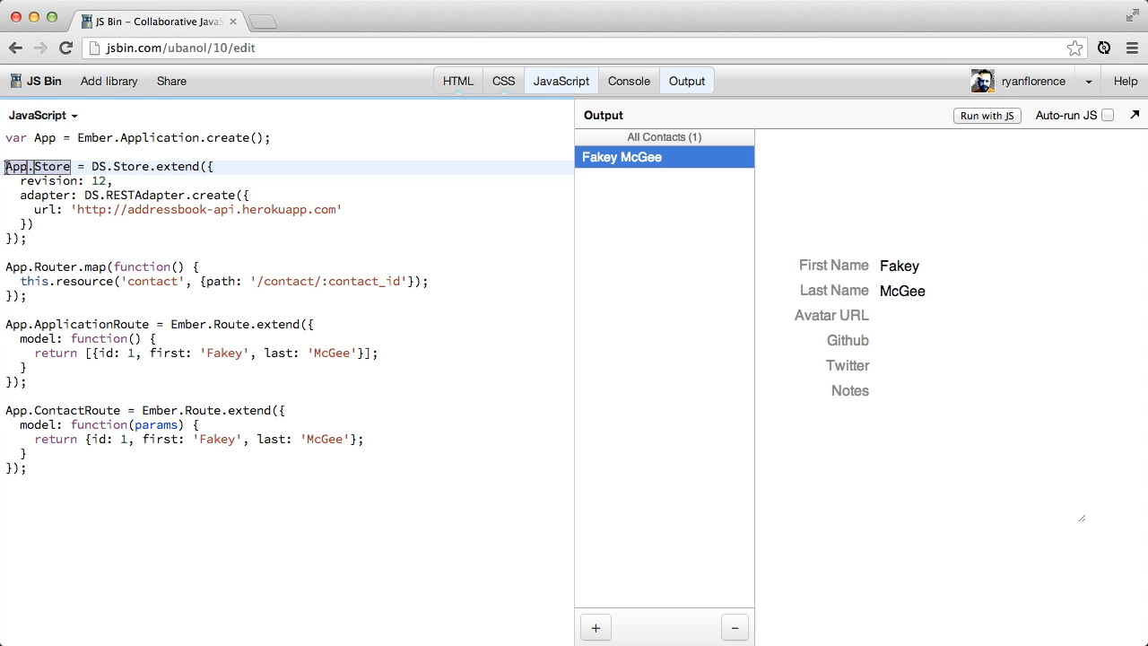
double_click(144, 196)
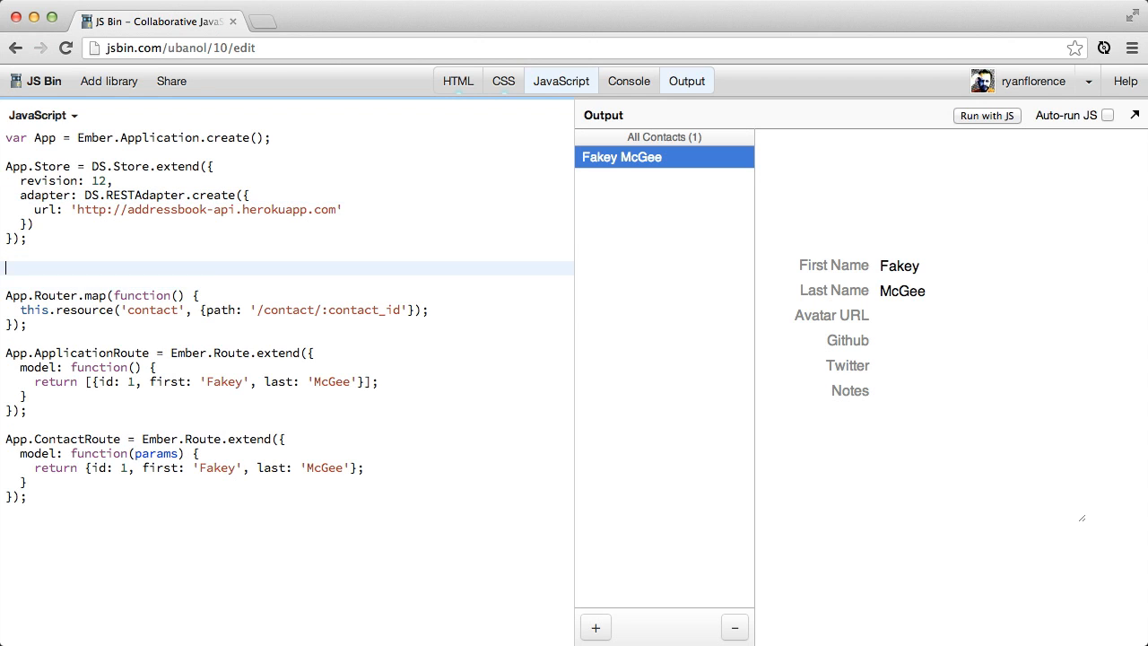
- Start App.Contact = DS.Model.extend({ with a first: DS.attr('string') attribute
type("App.Con")
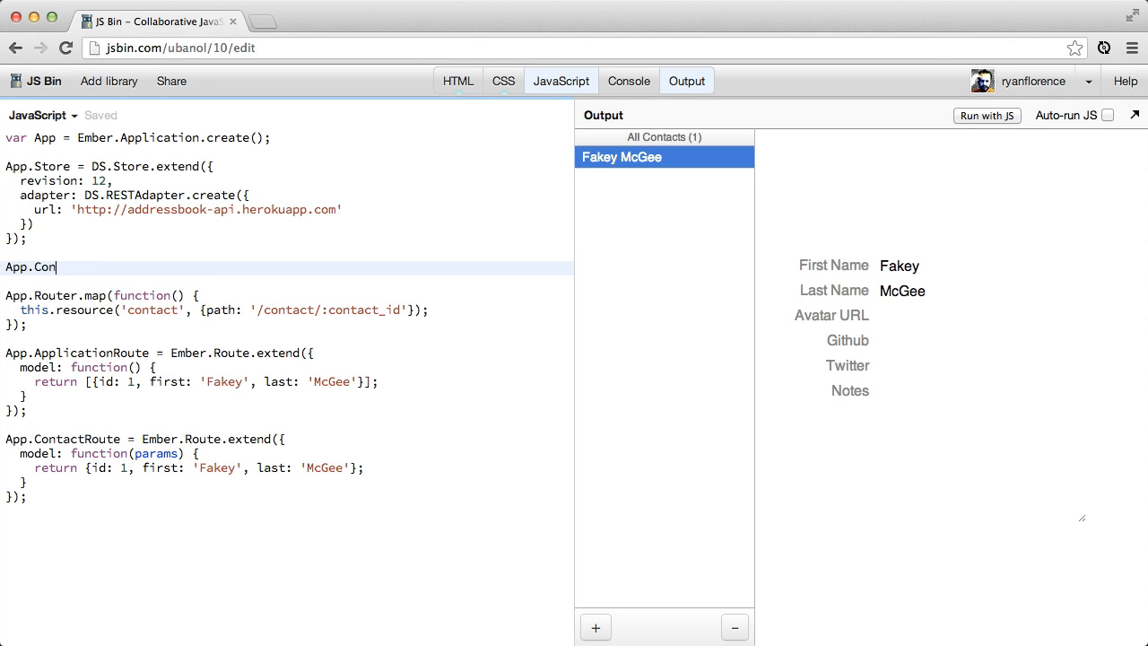
type("tact =")
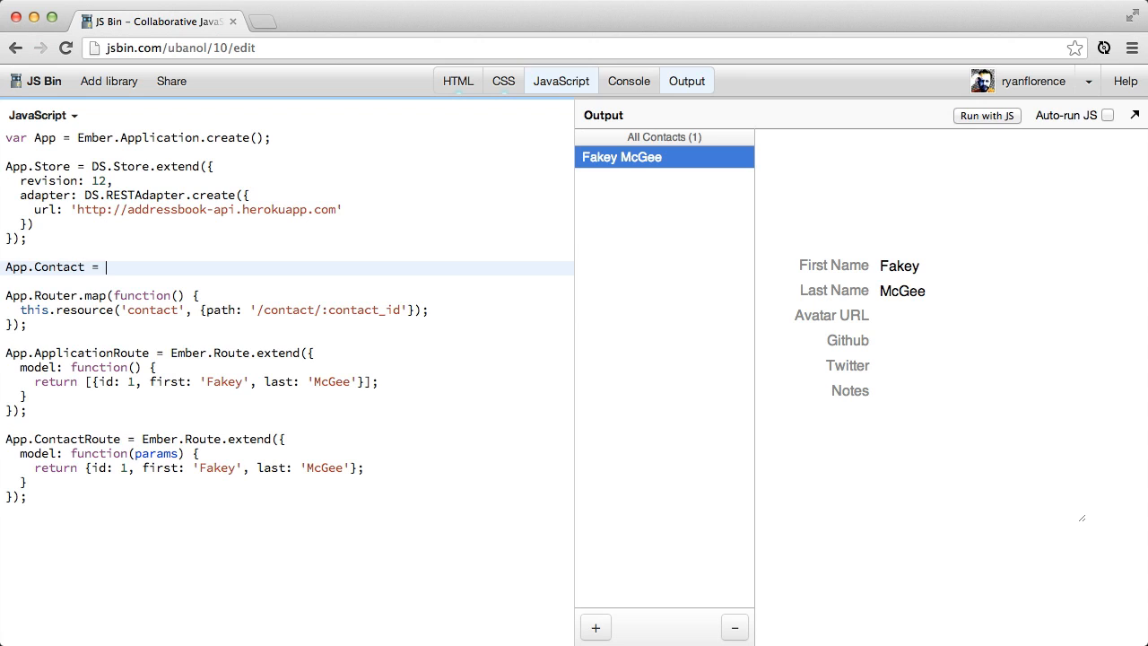
type("DS.M")
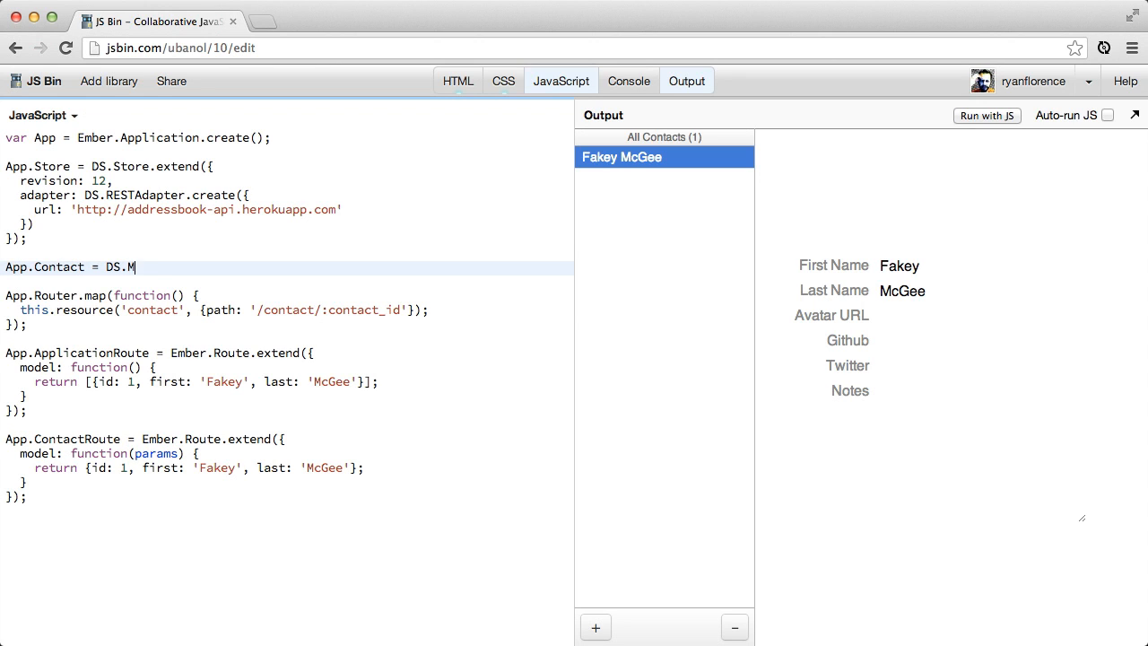
type("odel.exte")
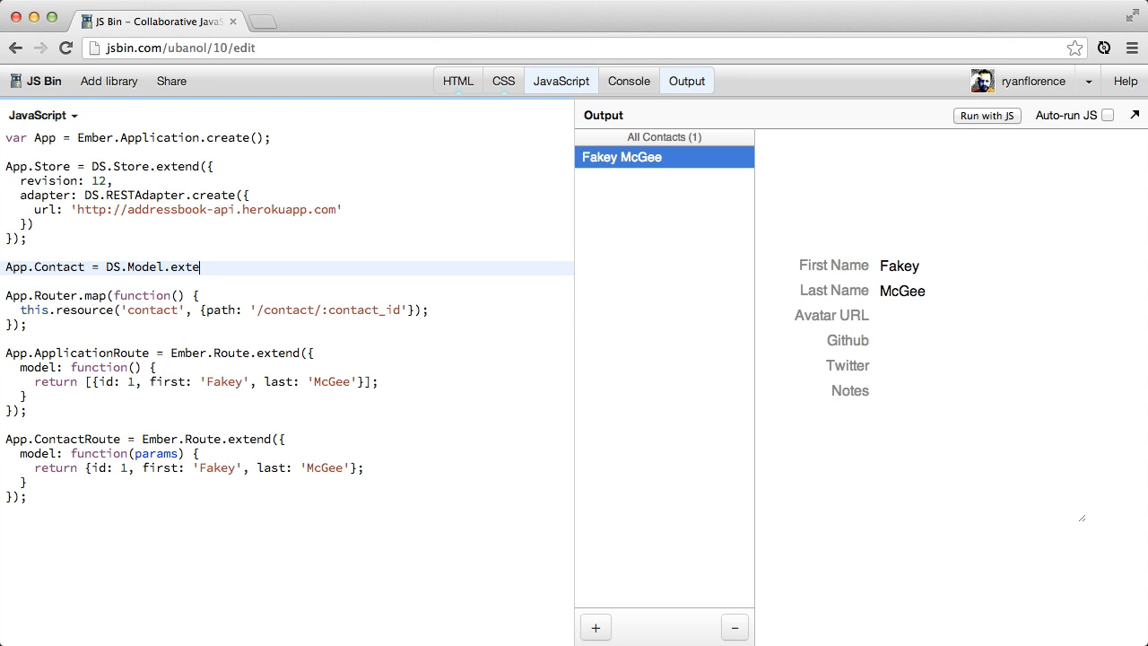
type("nd({")
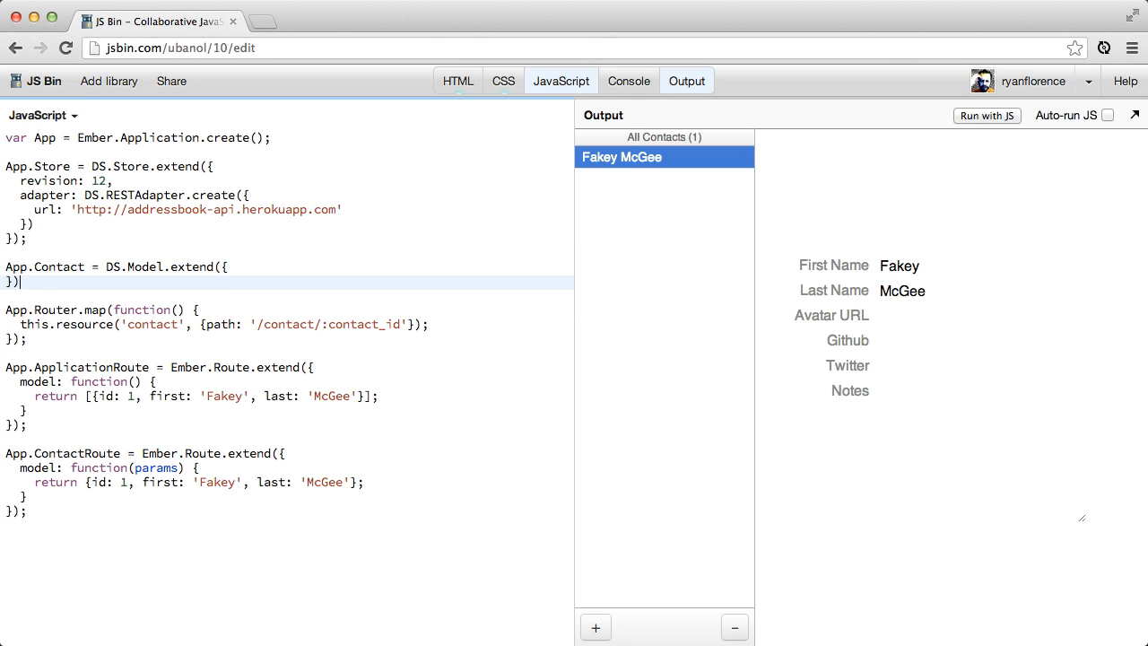
type("f")
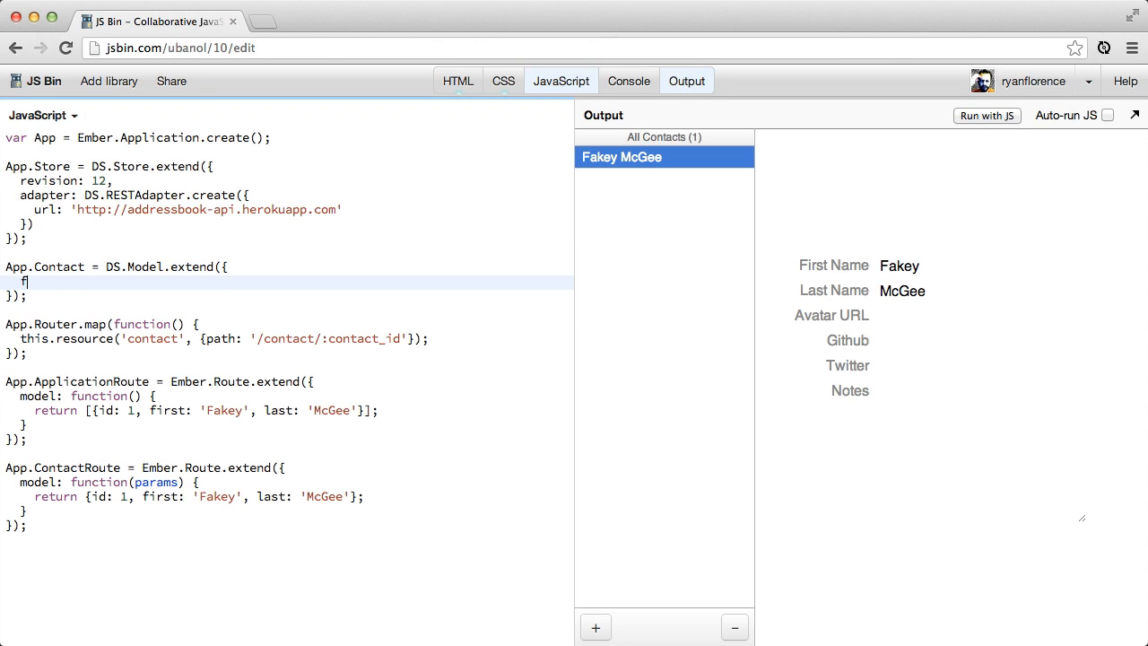
type("irst: DS.")
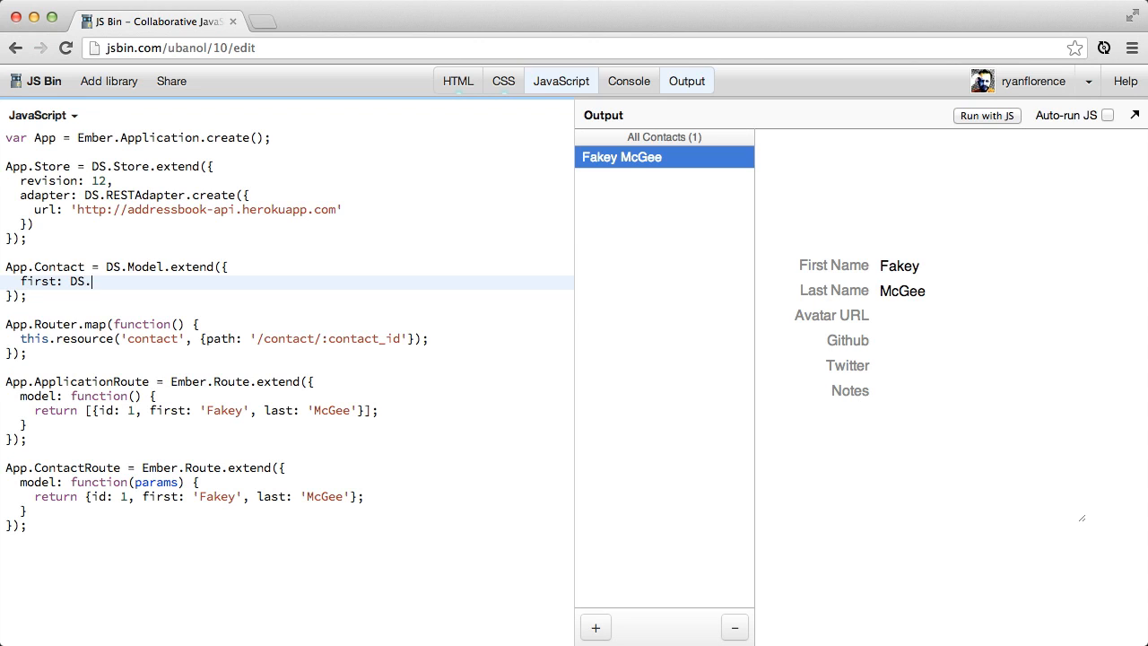
type("attr('st")
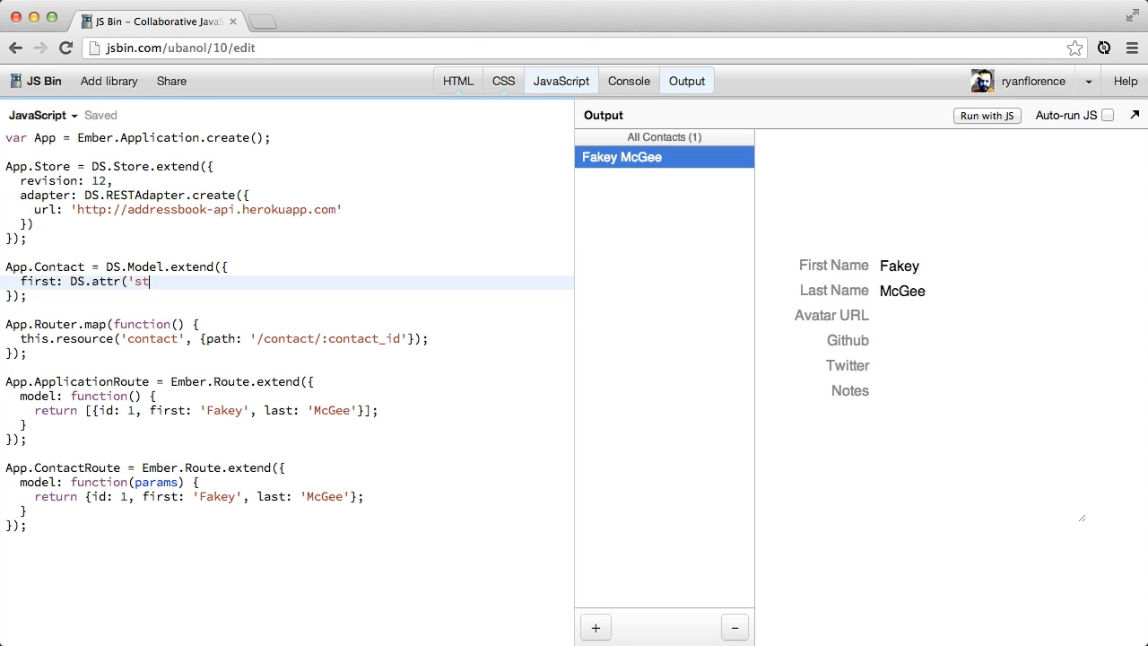
type("ring'),")
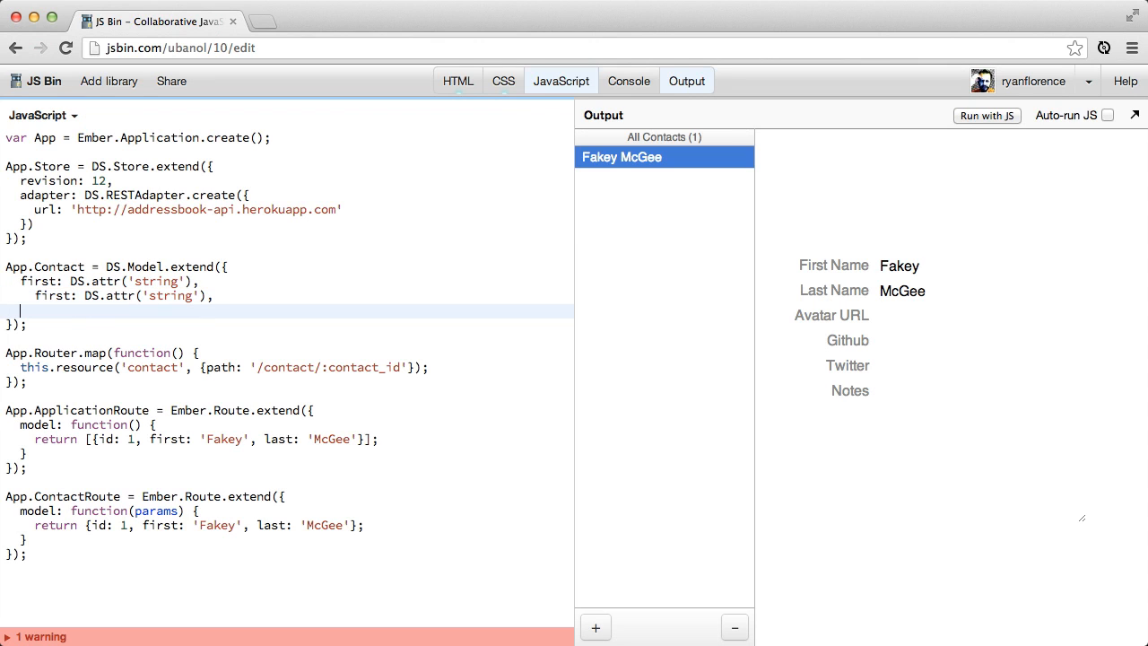
- Duplicate the attribute line for the remaining fields, starting with last and avatar
type("first: DS.attr('string'),")
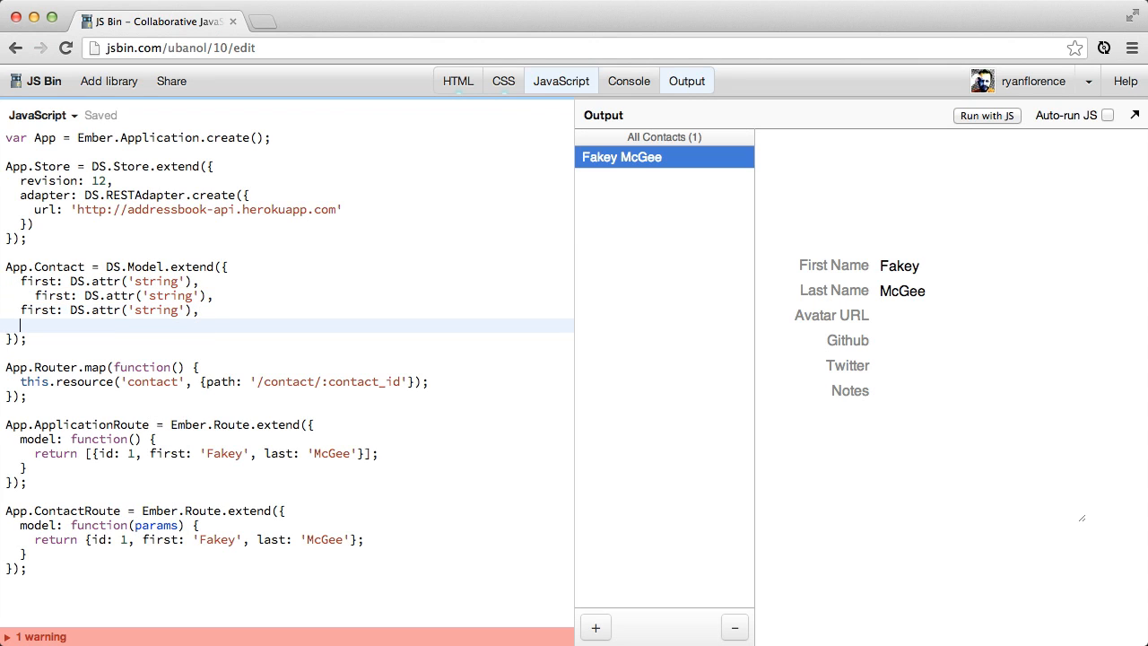
type("first: DS.attr('string'),")
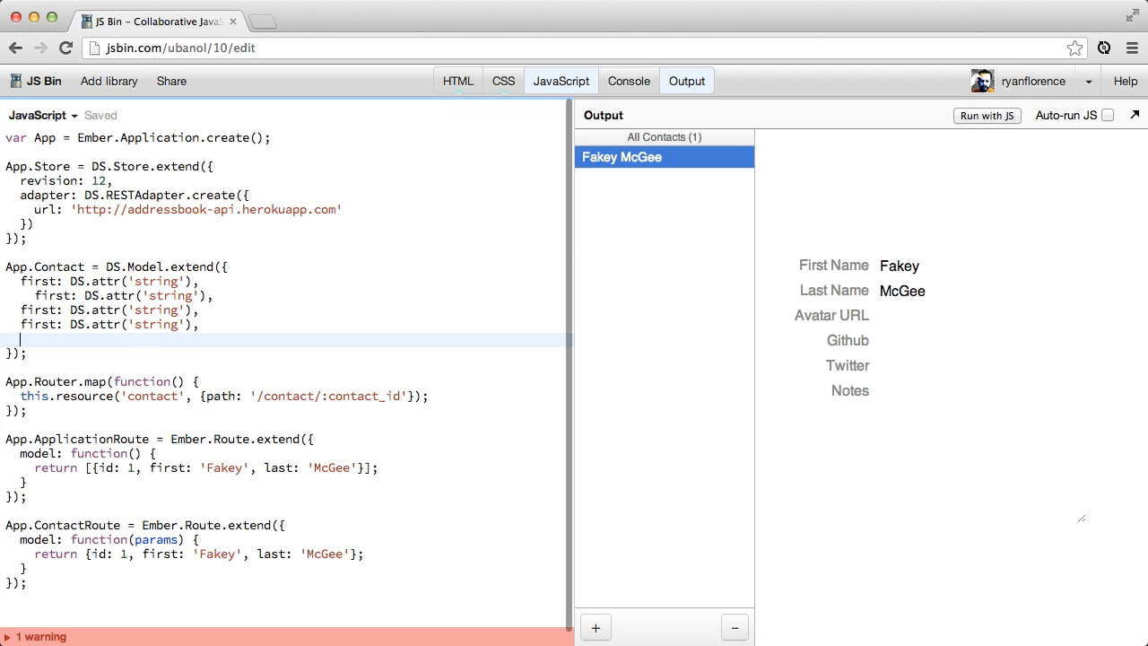
type("first: DS.attr('string'),")
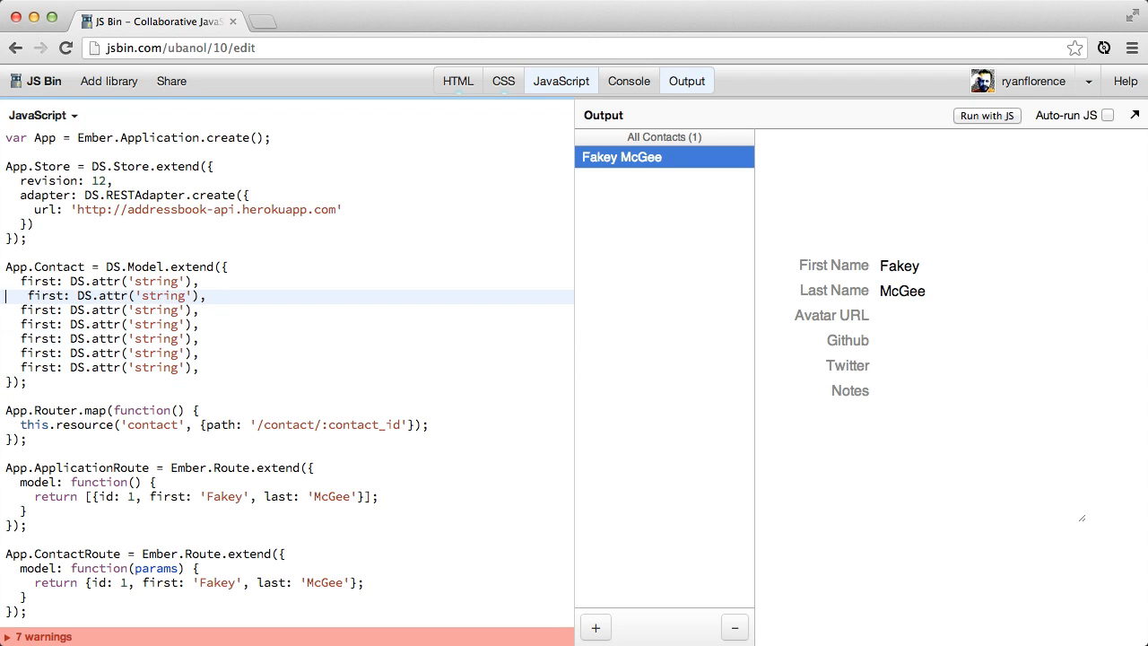
type("last")
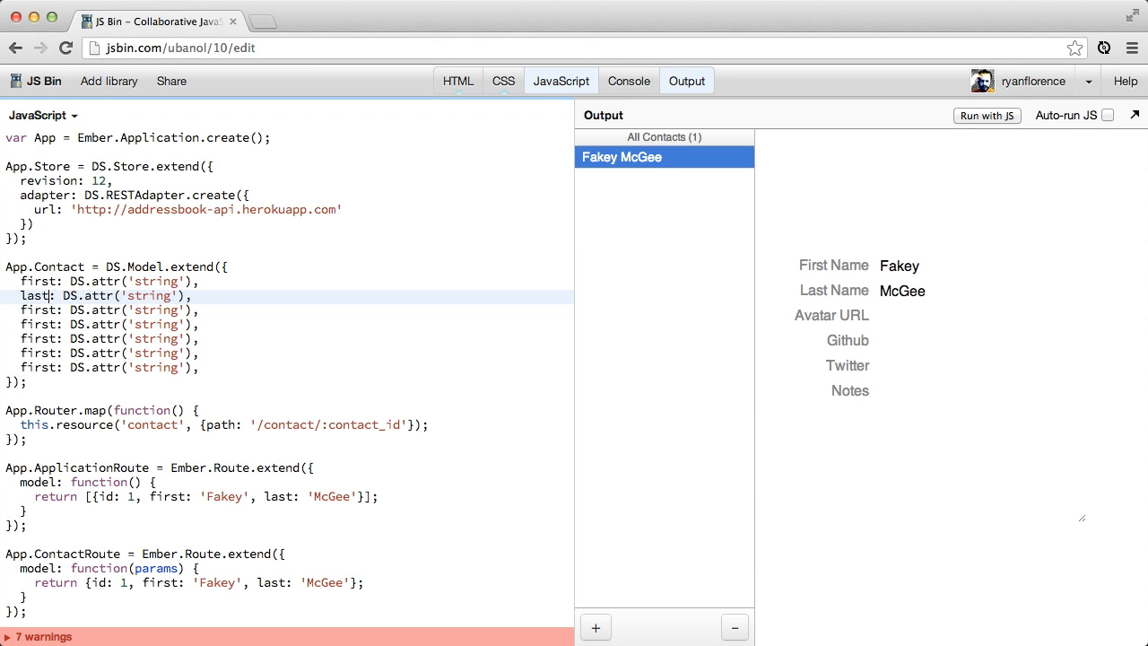
type("avata")
left_click(287, 324)
type("github")
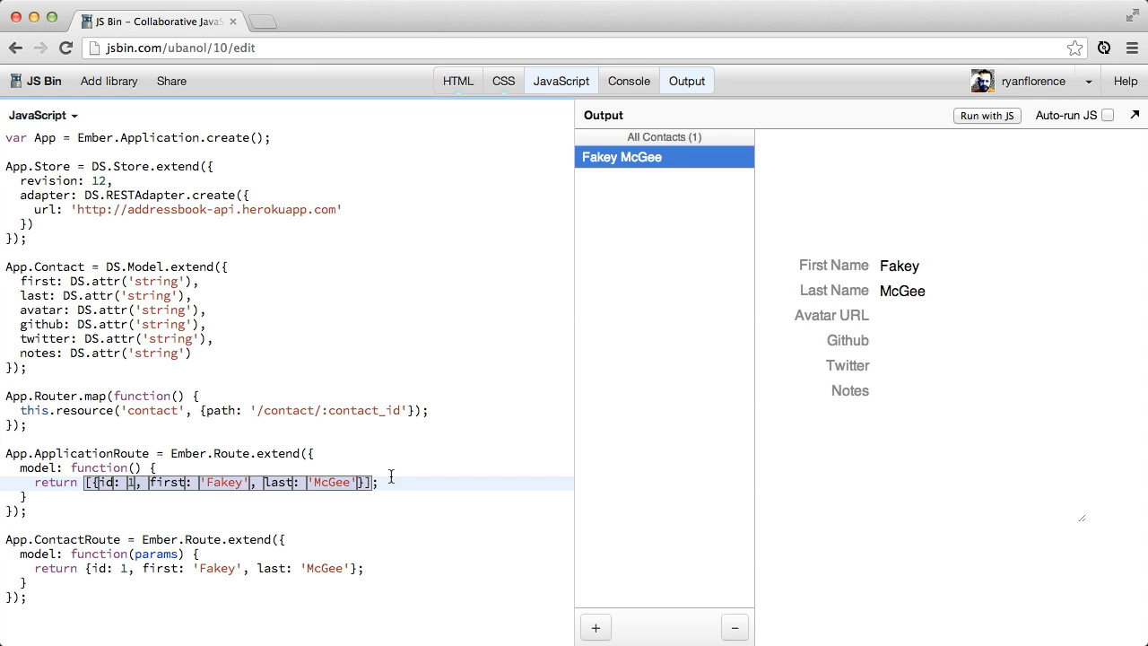
- Return App.Contact.find() in ApplicationRoute and App.Contact.find(params.contact_id) in ContactRoute
type("App.Cont;")
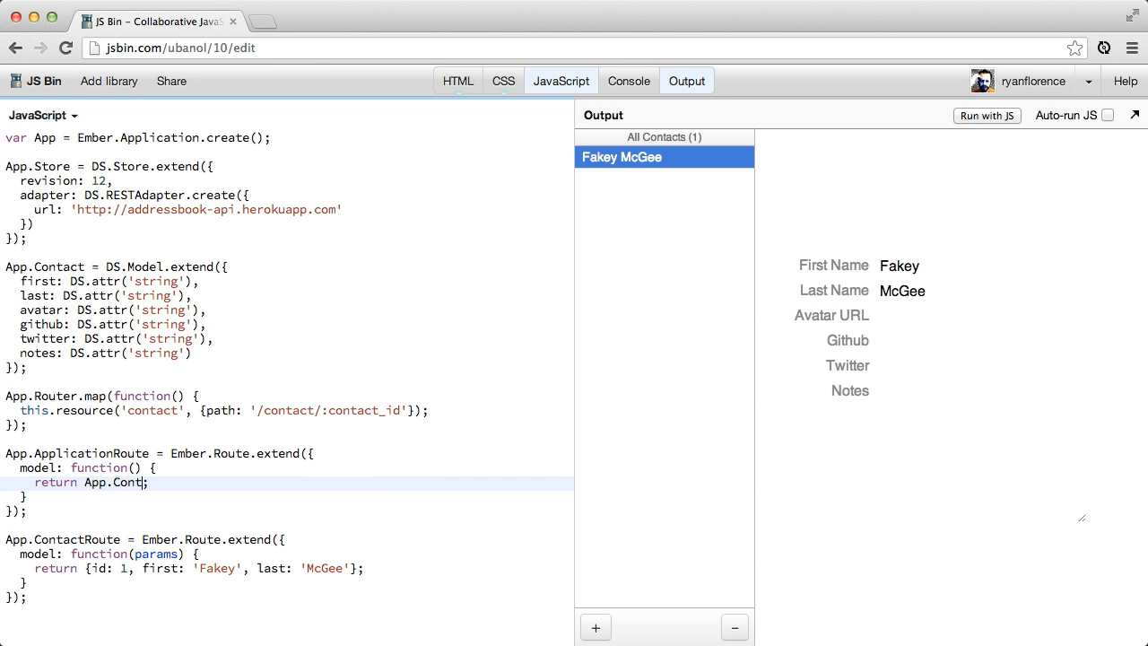
type("act.find()")
left_click(287, 568)
type("return App.Contact.find(params.contact;")
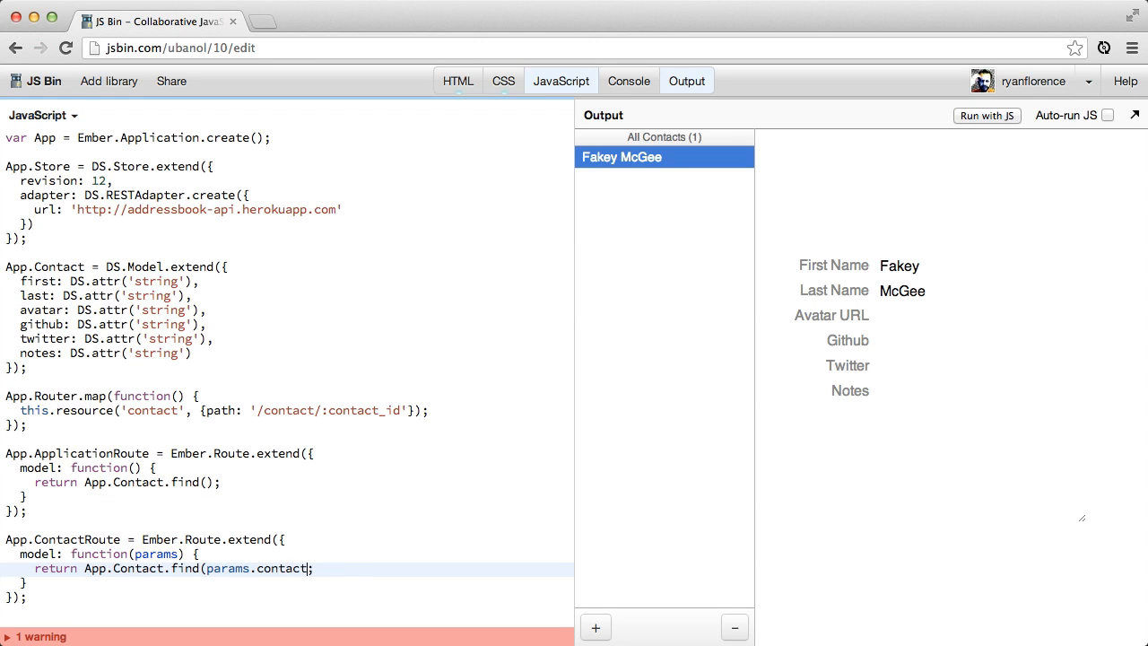
type("_id")
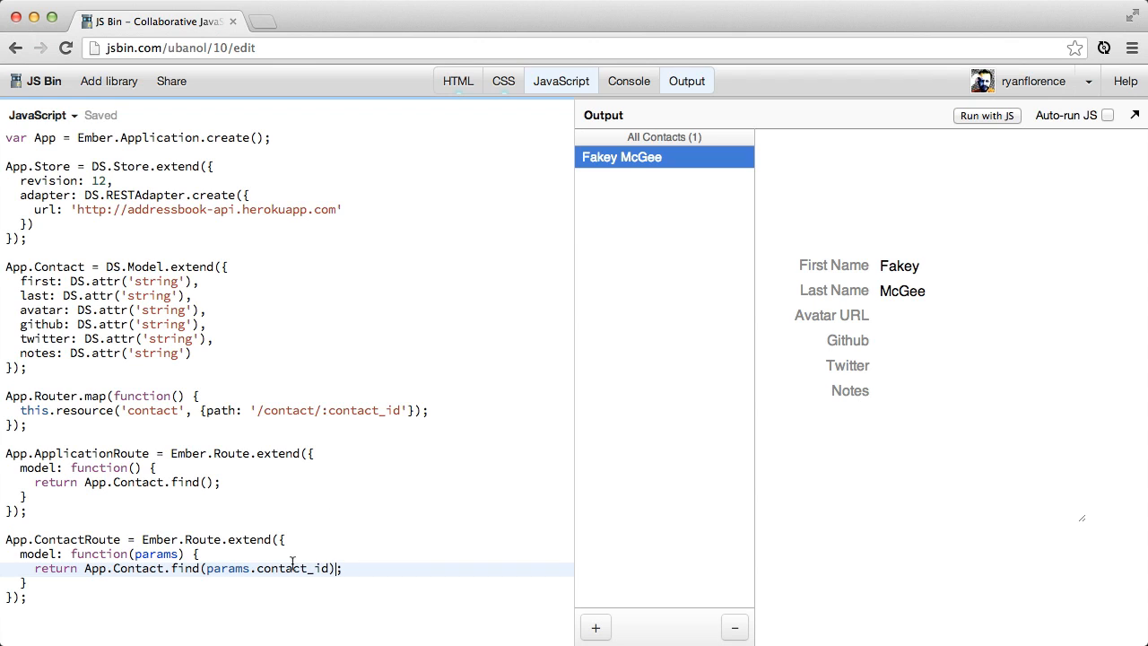
double_click(291, 568)
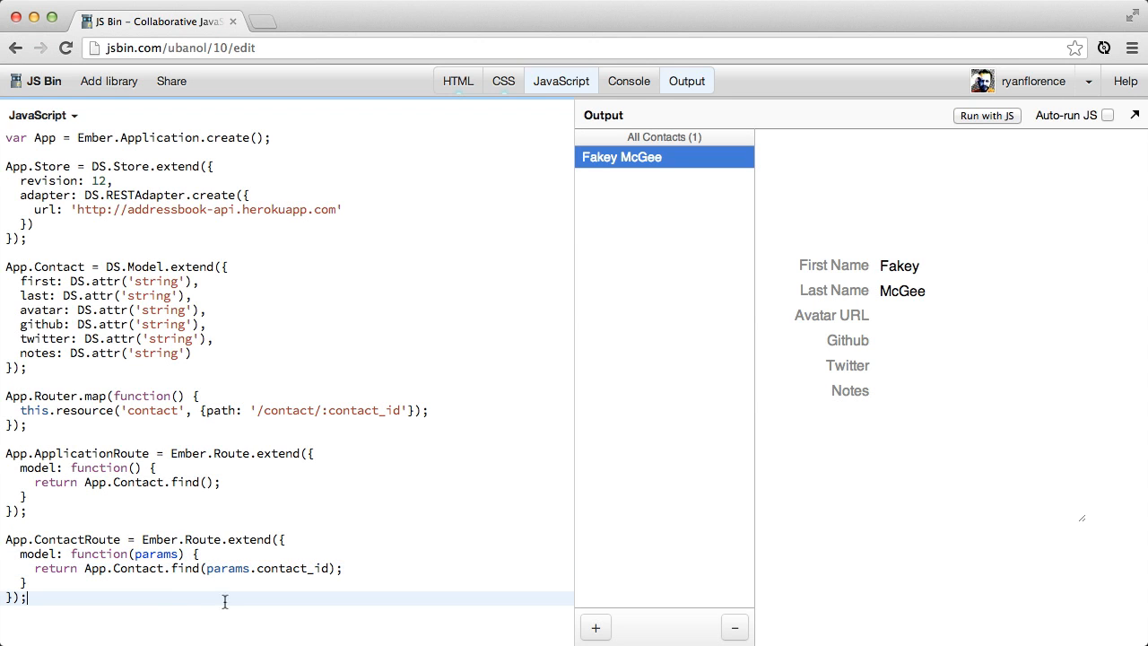
mouse_move(980, 187)
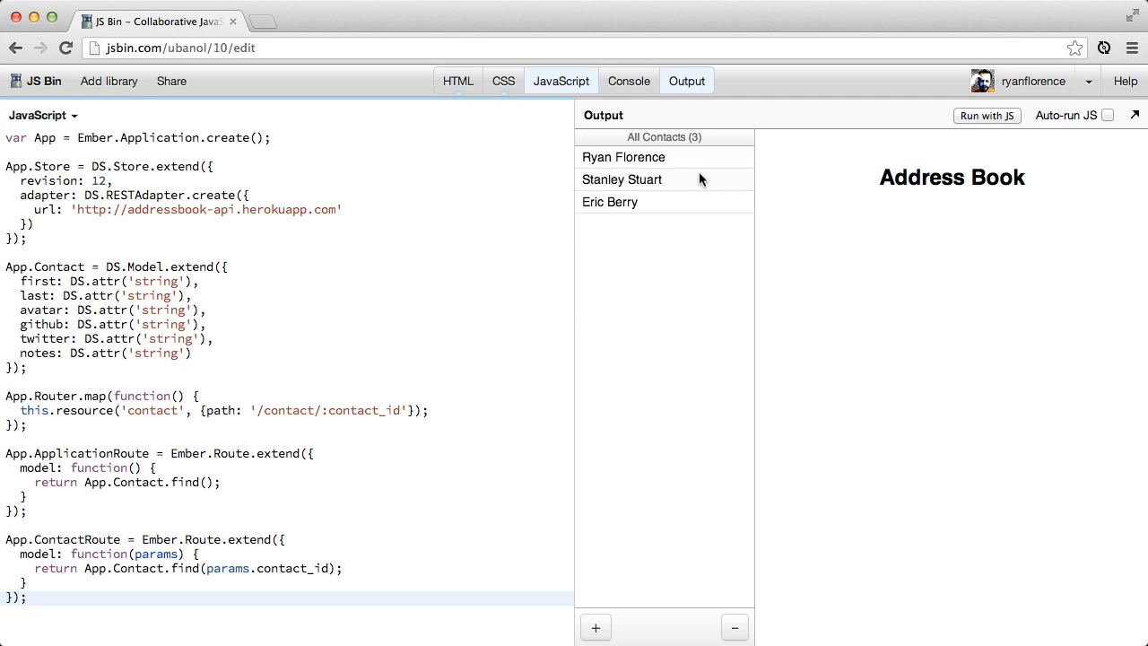
- Open Ryan Florence's and Eric Berry's details from the API-loaded contacts list
left_click(623, 156)
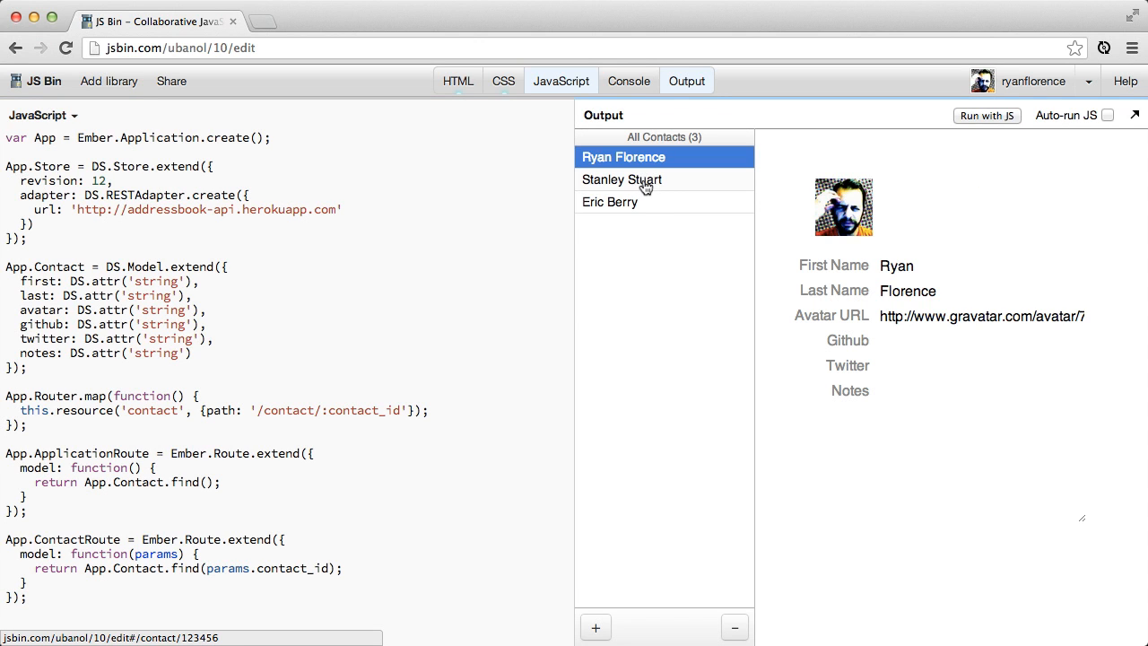
left_click(610, 202)
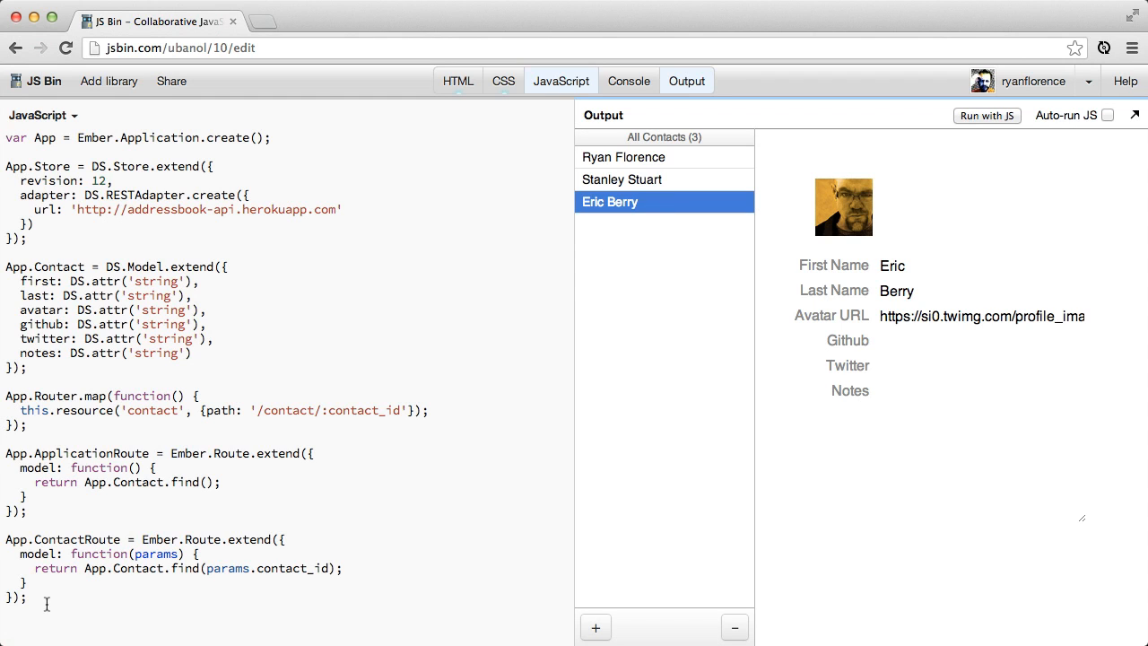
left_click(42, 600)
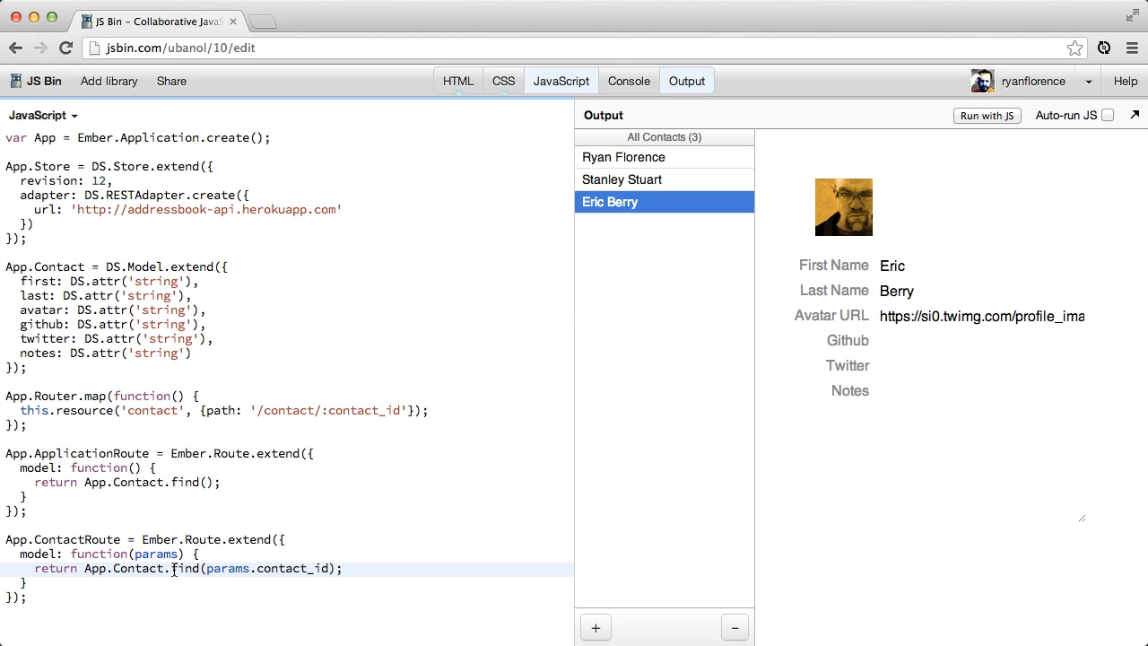
double_click(184, 568)
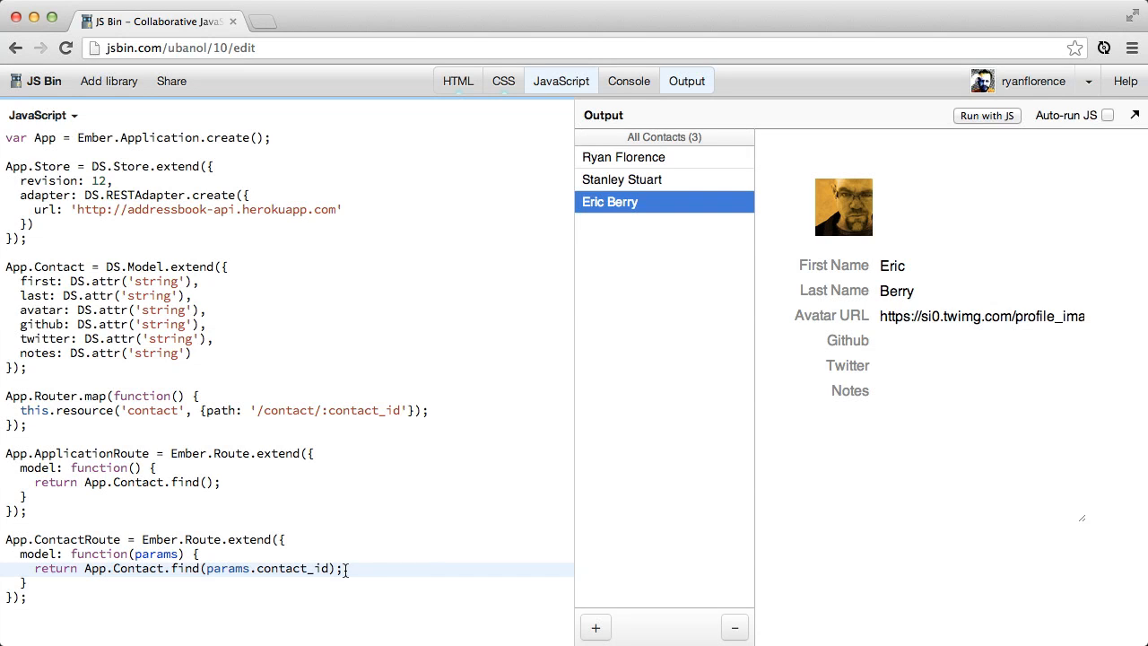
mouse_move(495, 417)
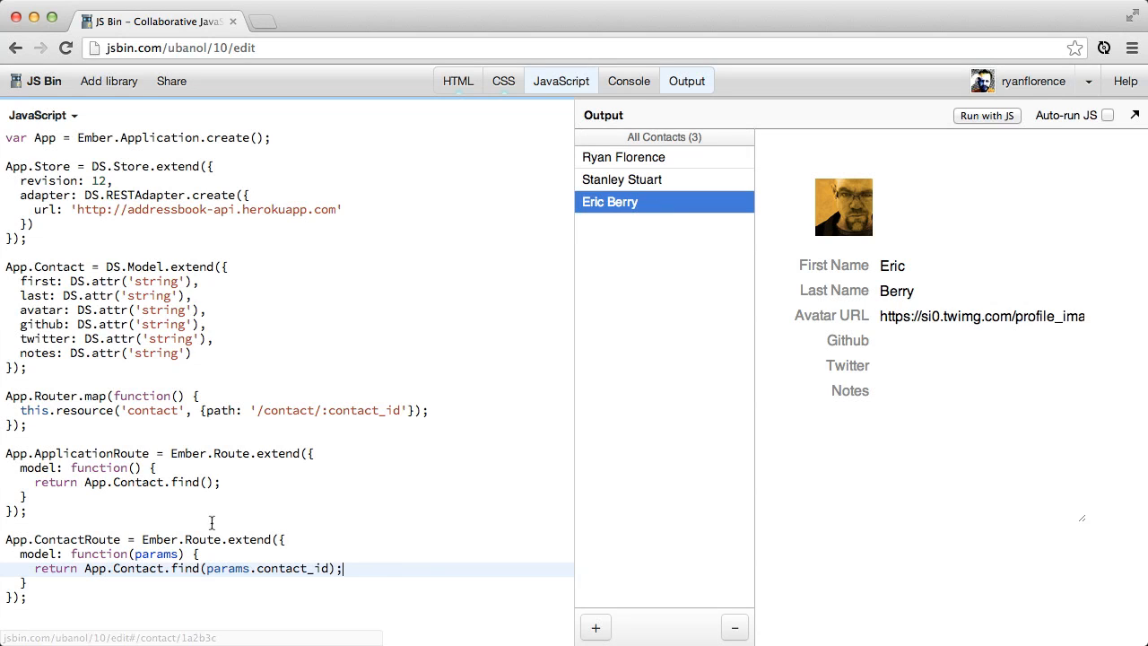
- Select and delete the App.ContactRoute block, then check the three-contact list
double_click(184, 568)
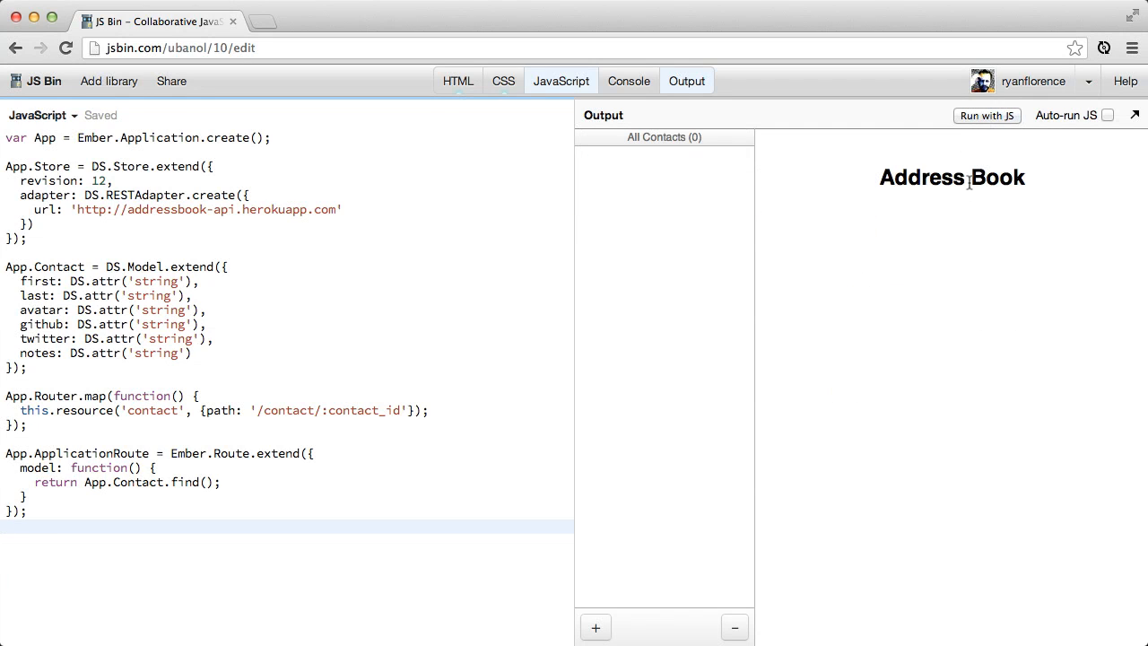
left_click(621, 179)
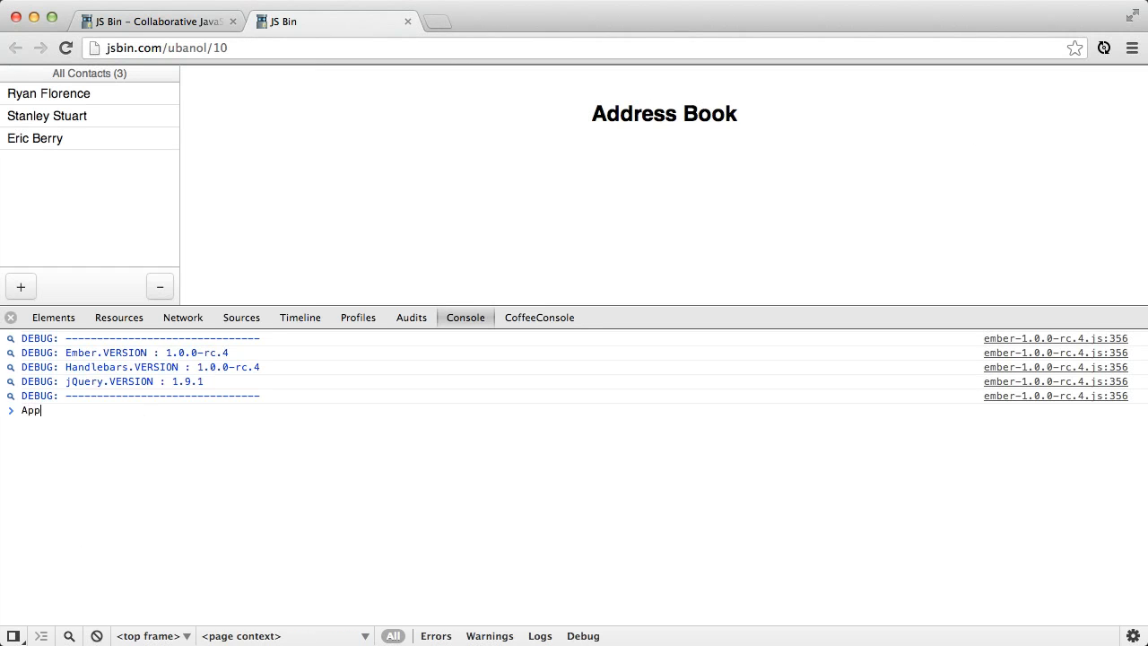
- Run App.Contact.toString() in the console, after a misspelled App.Contract attempt
type(".Contract.toString(")
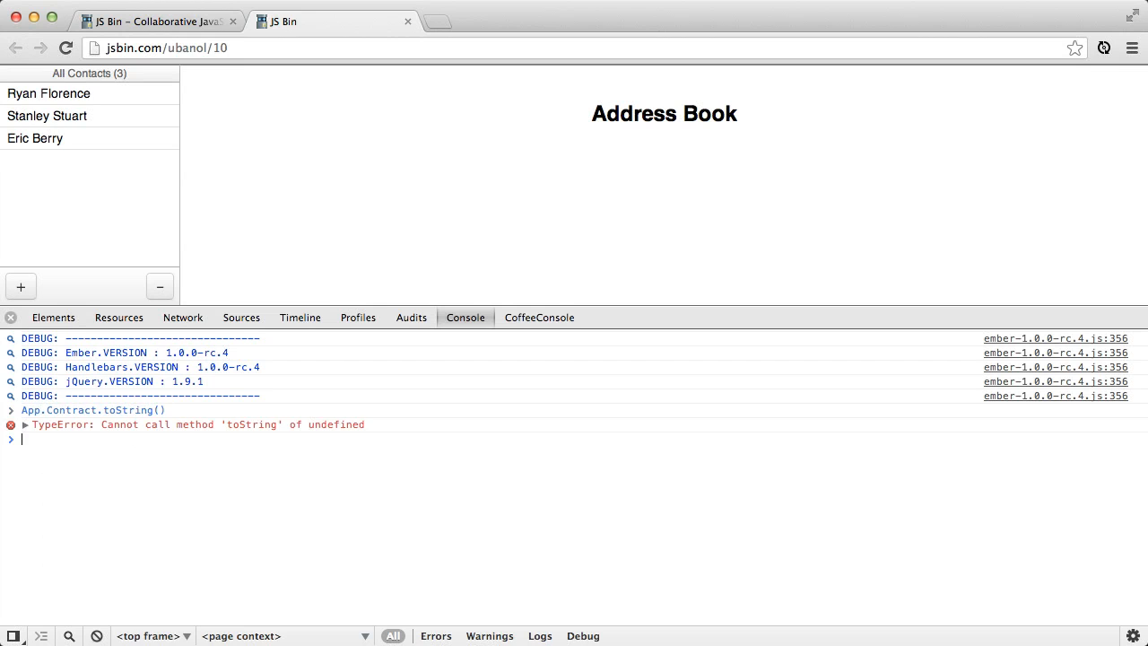
type("App.Contract.toString()")
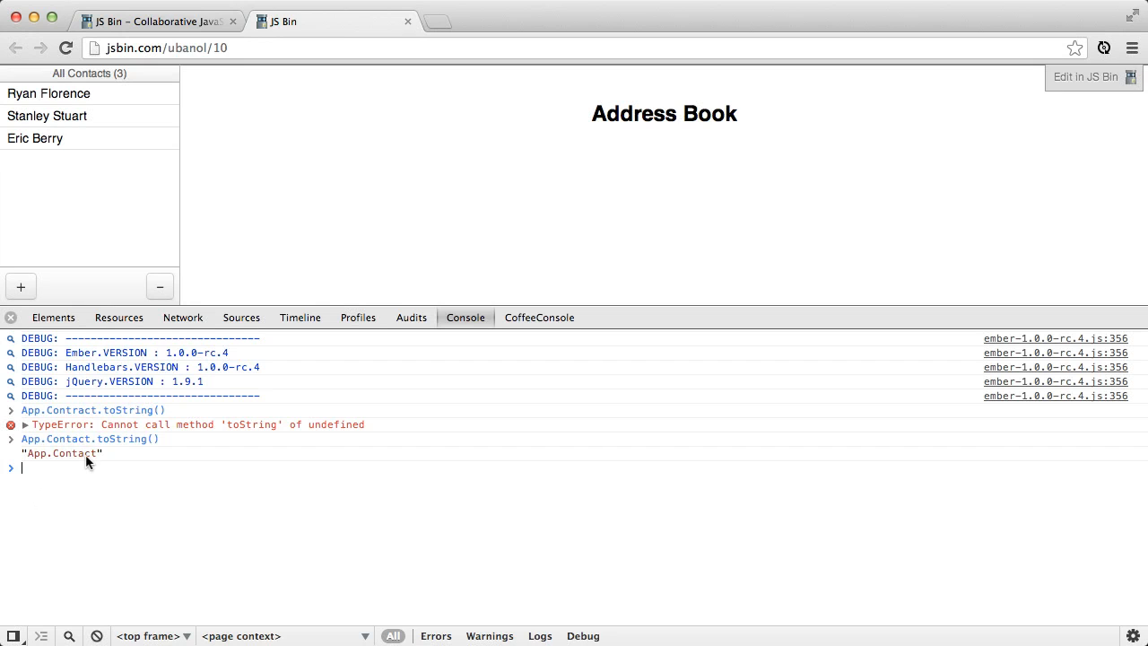
mouse_move(214, 287)
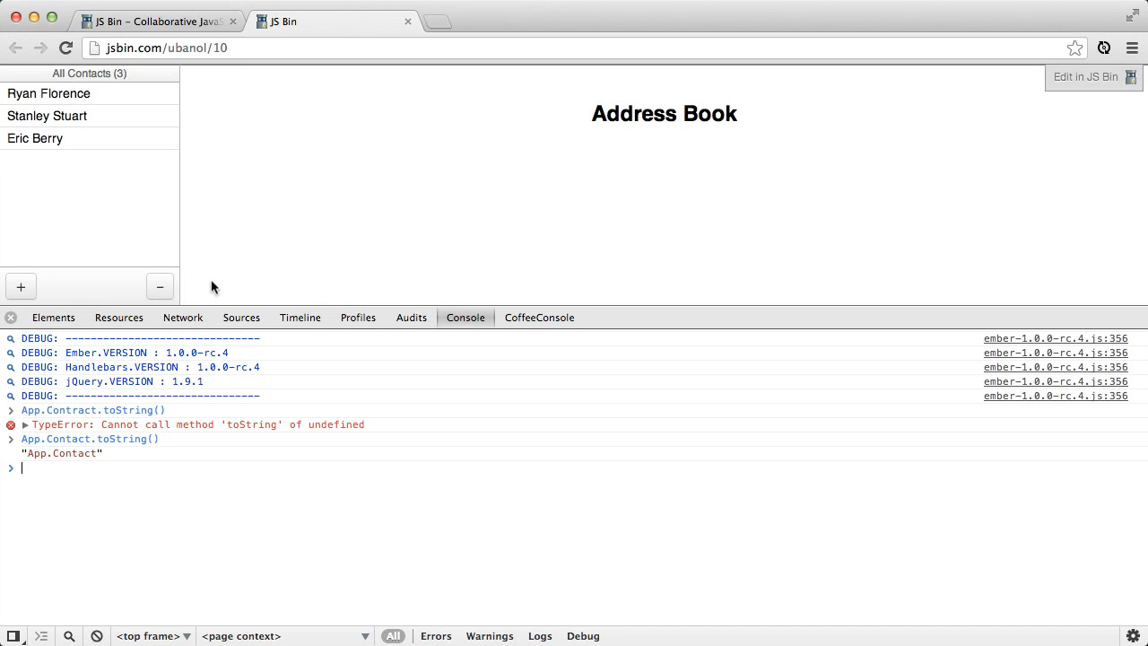
- Open Stanley Stuart, filter Network to XHR, and inspect the contacts and contacts/123456 requests
left_click(47, 116)
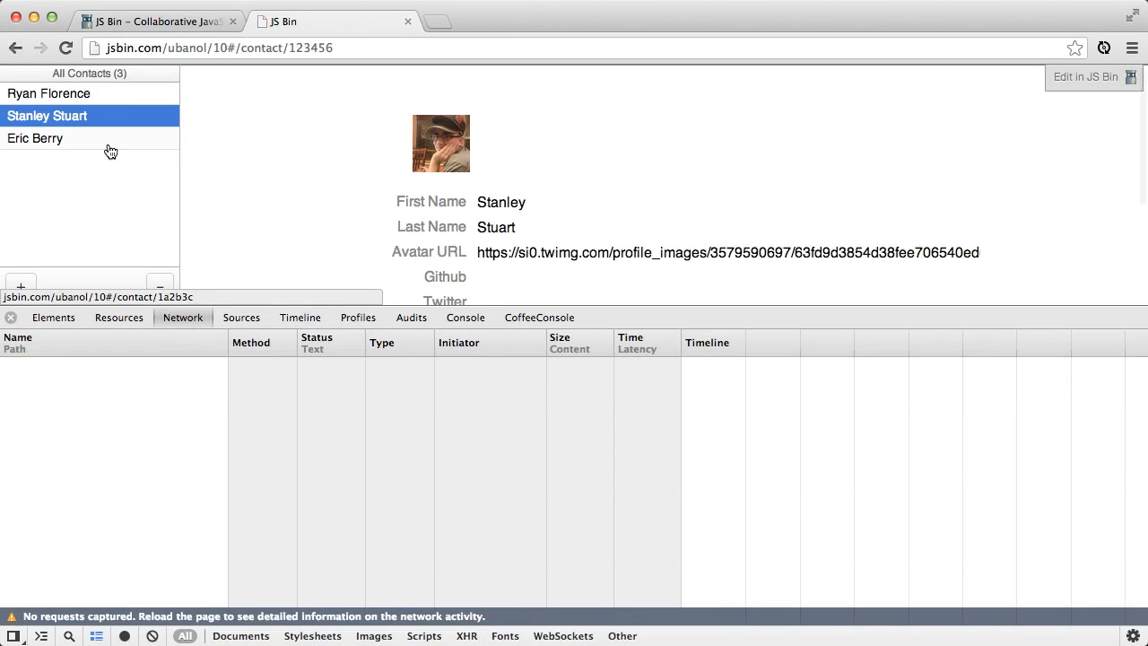
left_click(66, 48)
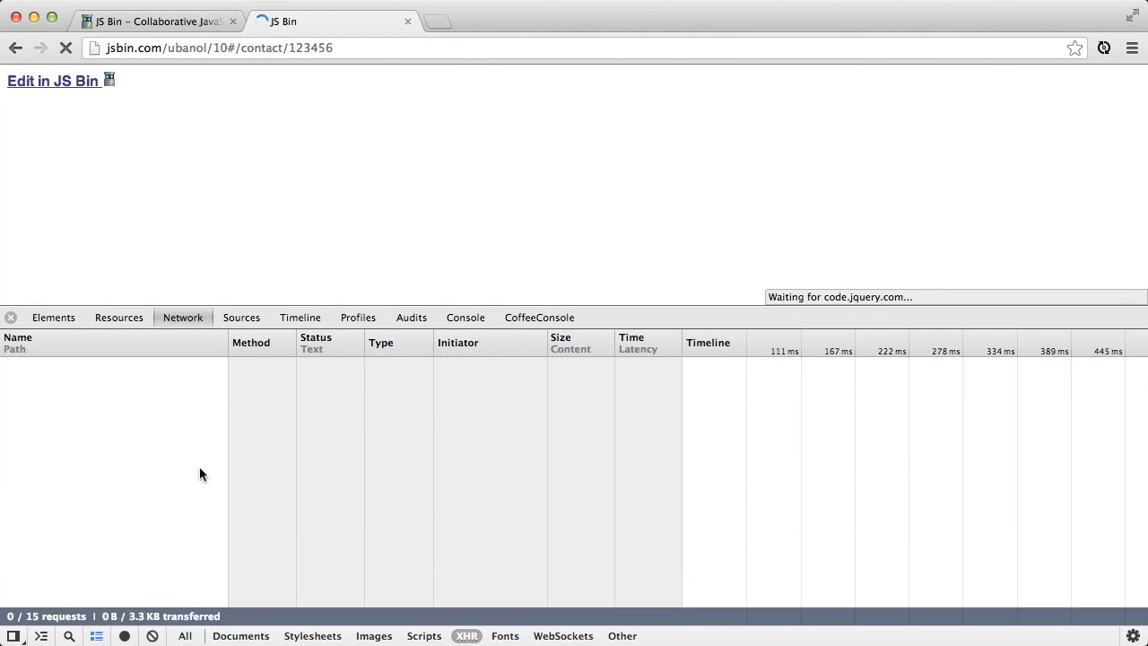
left_click(65, 48)
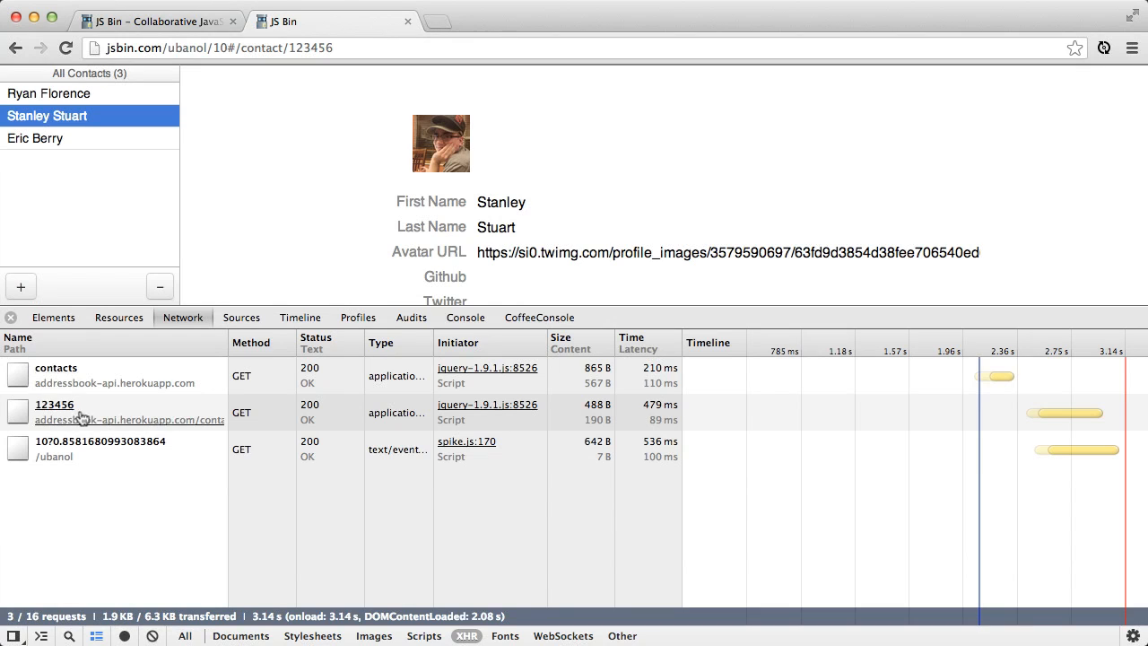
left_click(55, 368)
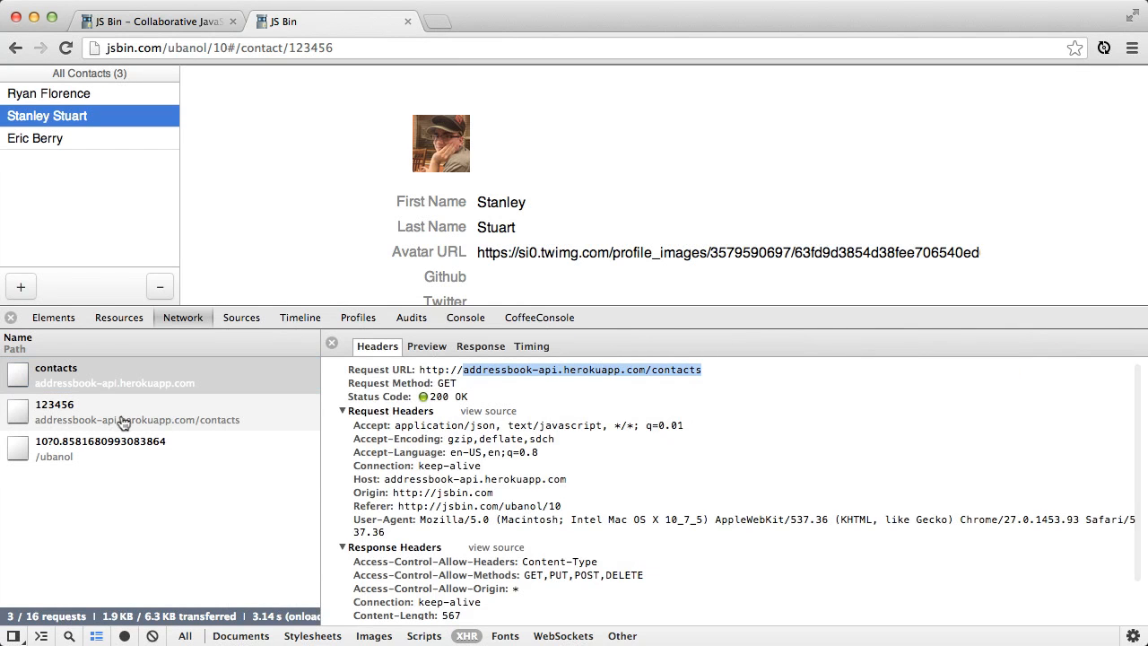
left_click(55, 404)
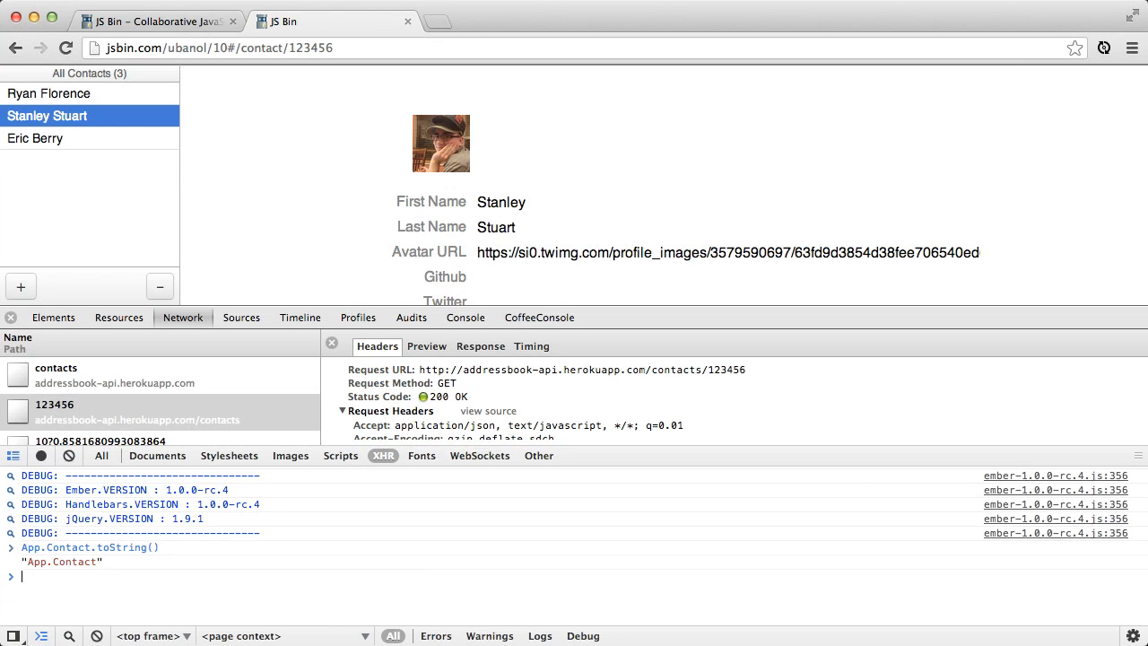
double_click(61, 561)
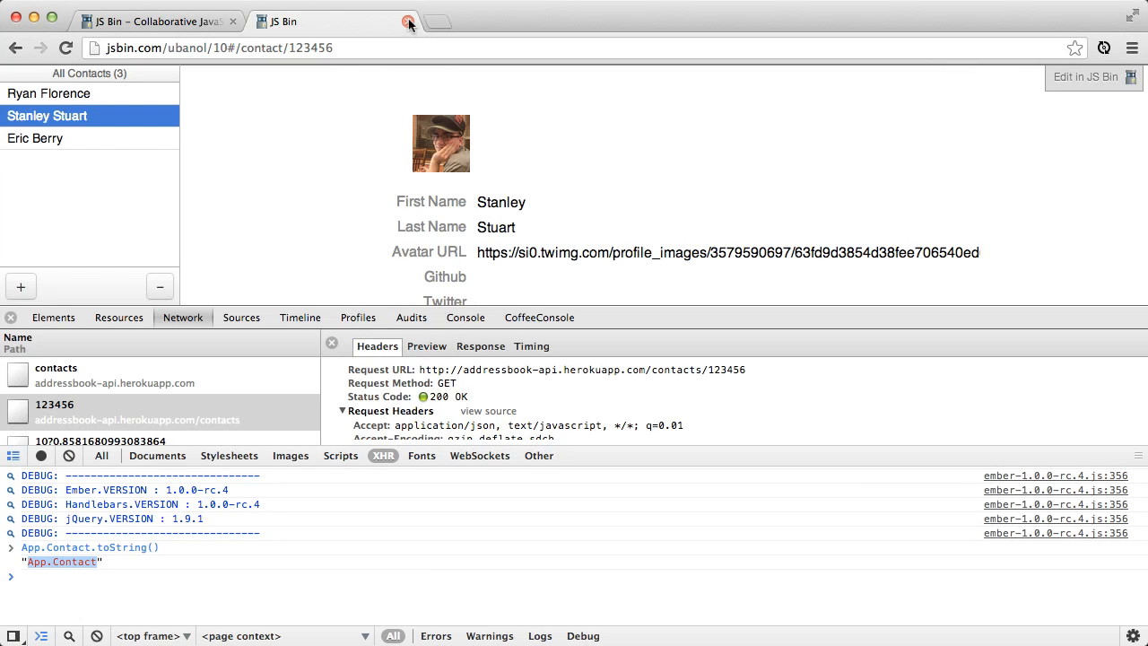
mouse_move(409, 21)
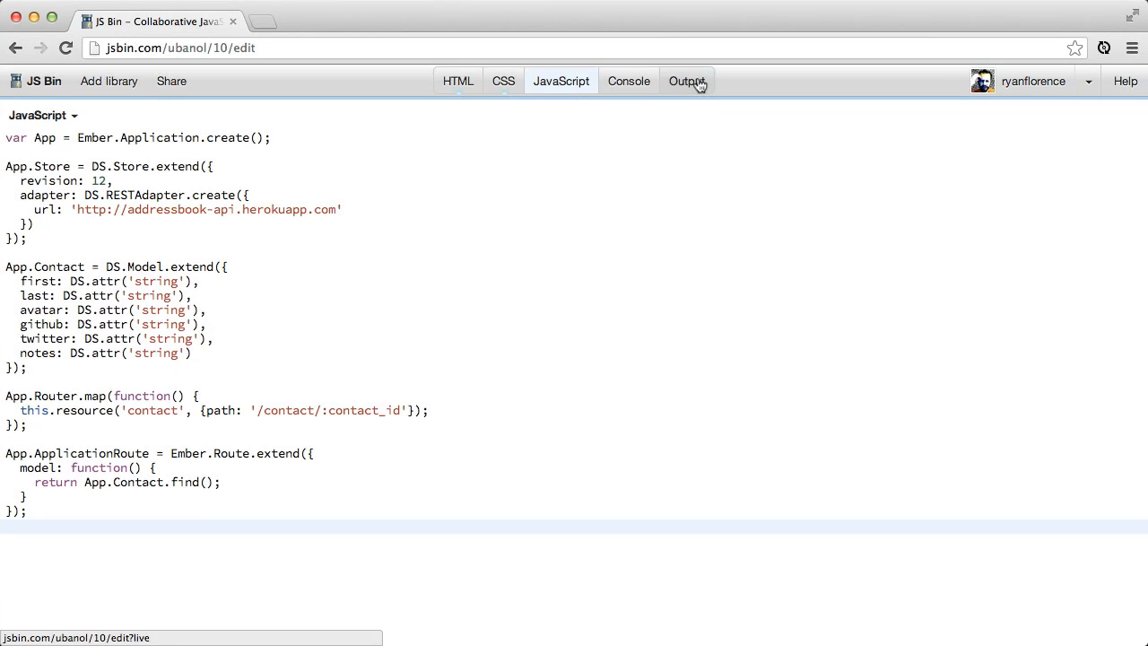
- Rerun the address book in the Output pane and view Ryan Florence's, then Eric Berry's details
left_click(686, 80)
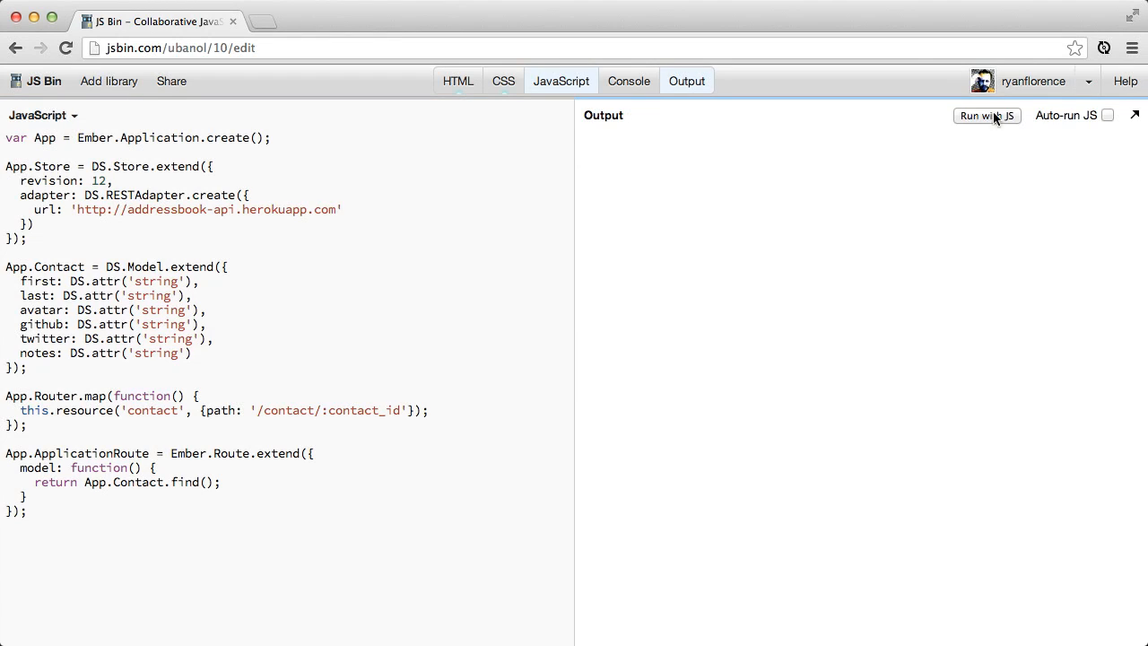
left_click(985, 115)
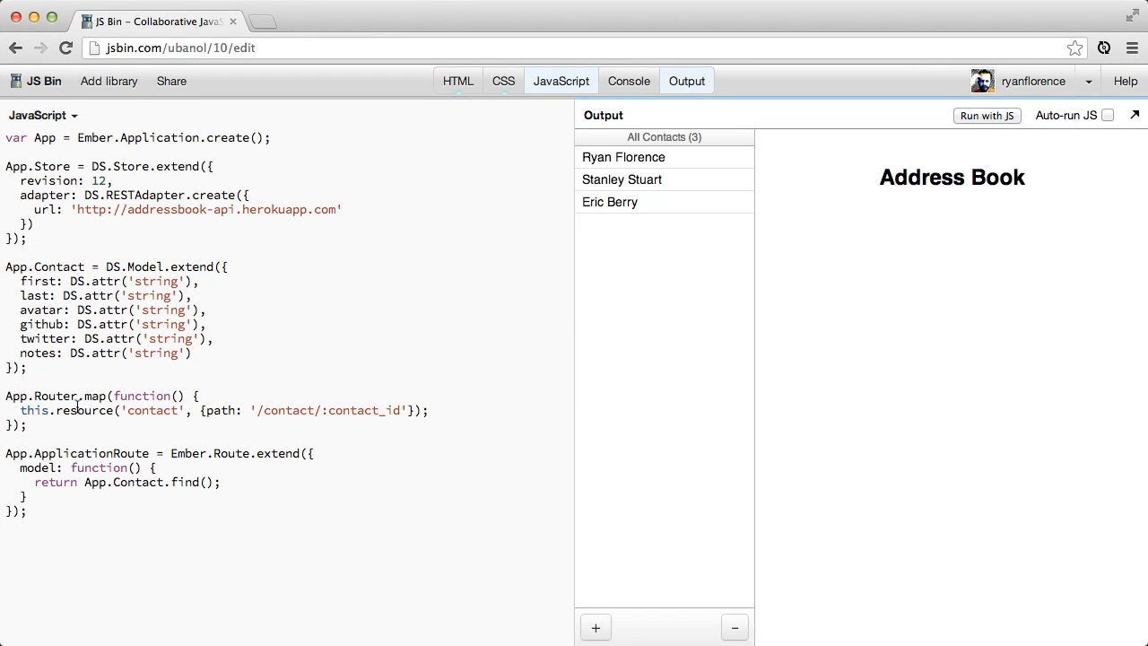
left_click(623, 157)
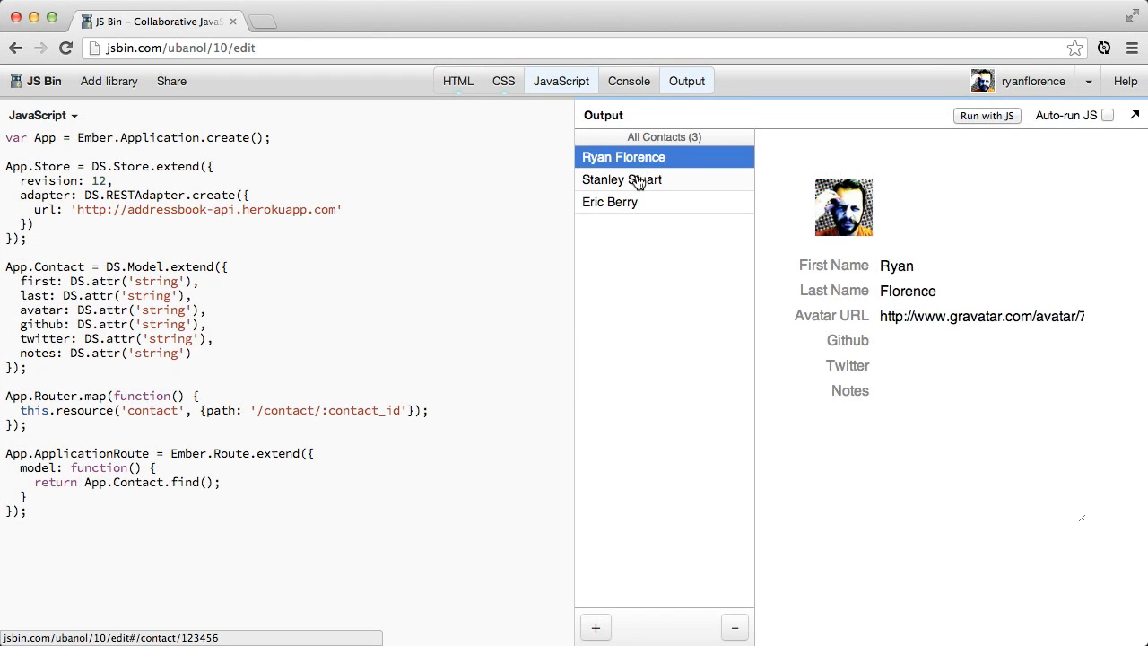
left_click(610, 202)
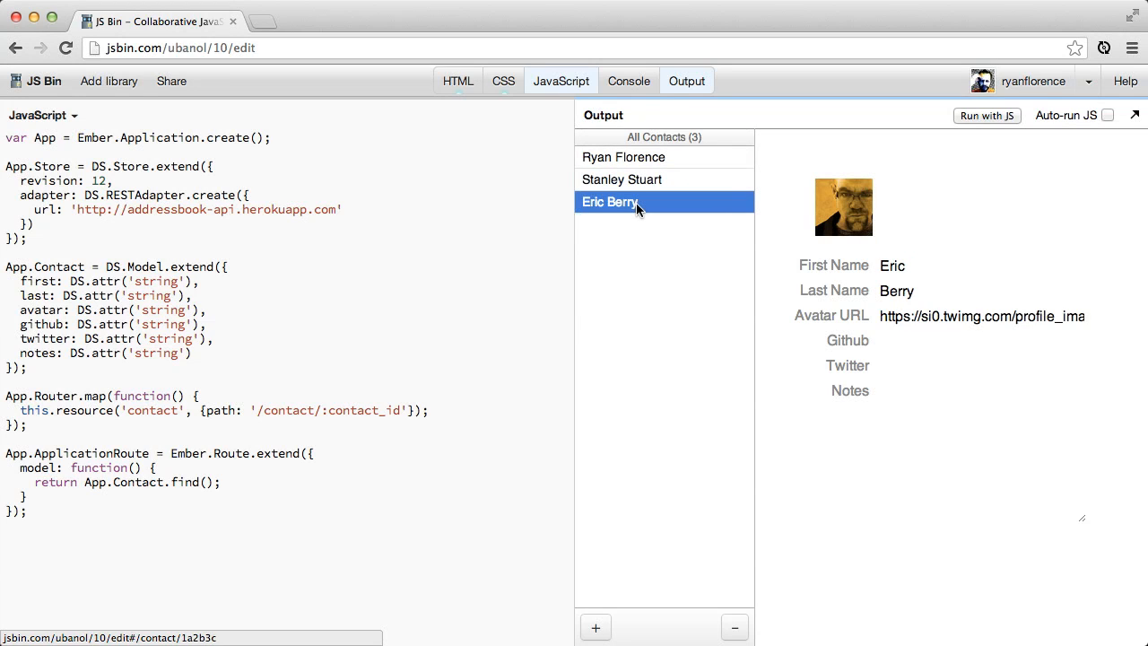